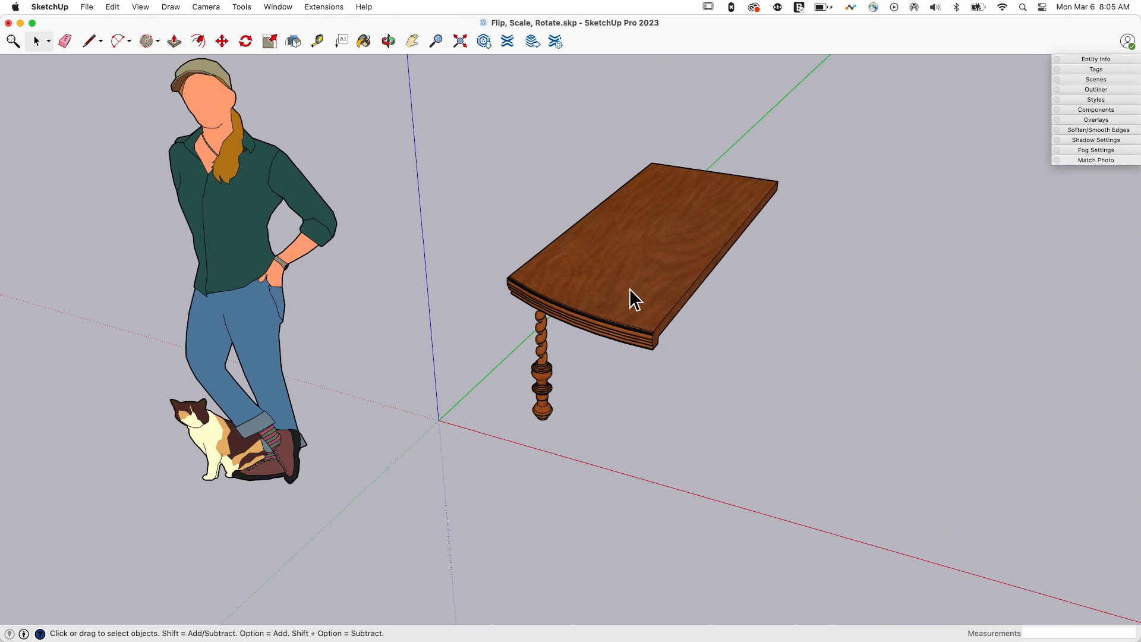
Select the one-legged half table to prepare it for scaling.
left_click(633, 299)
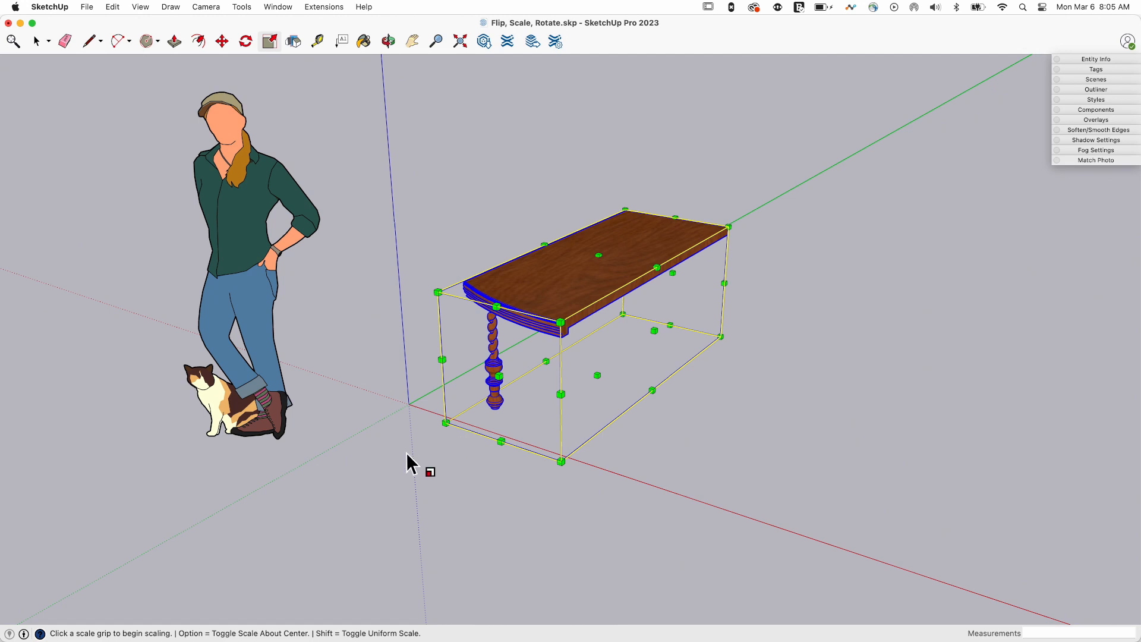
mouse_move(338, 509)
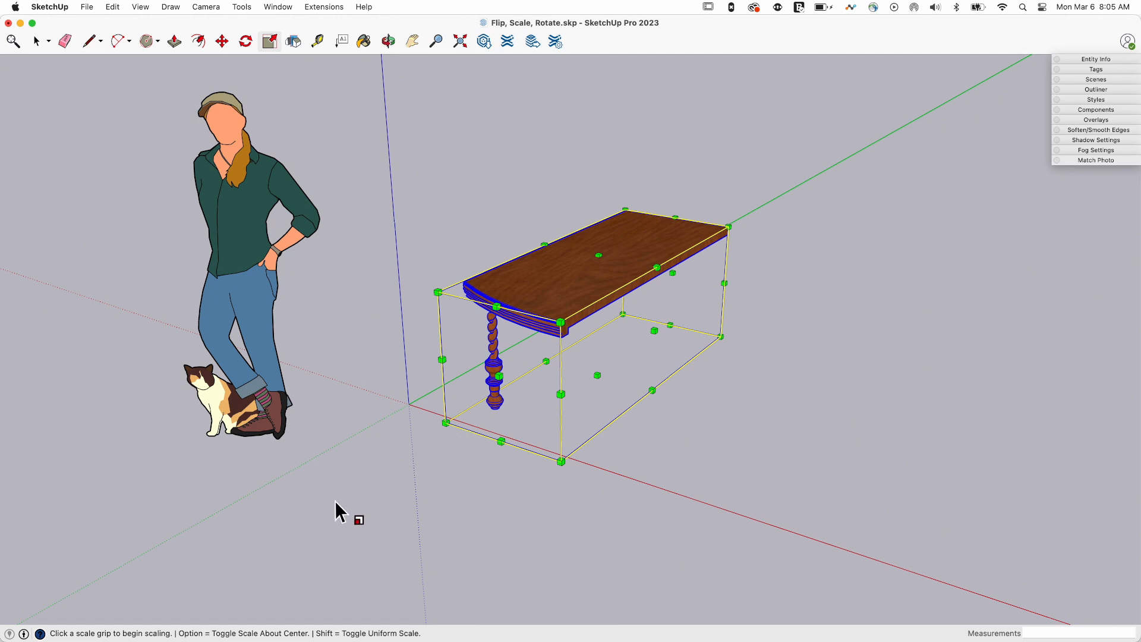
mouse_move(156, 633)
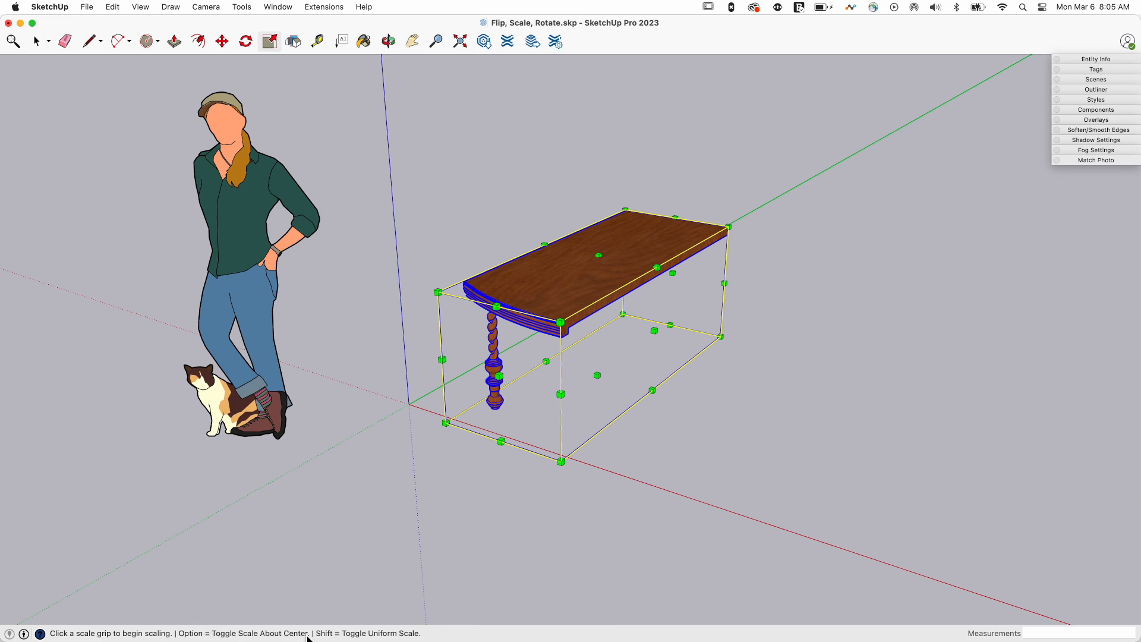
mouse_move(305, 575)
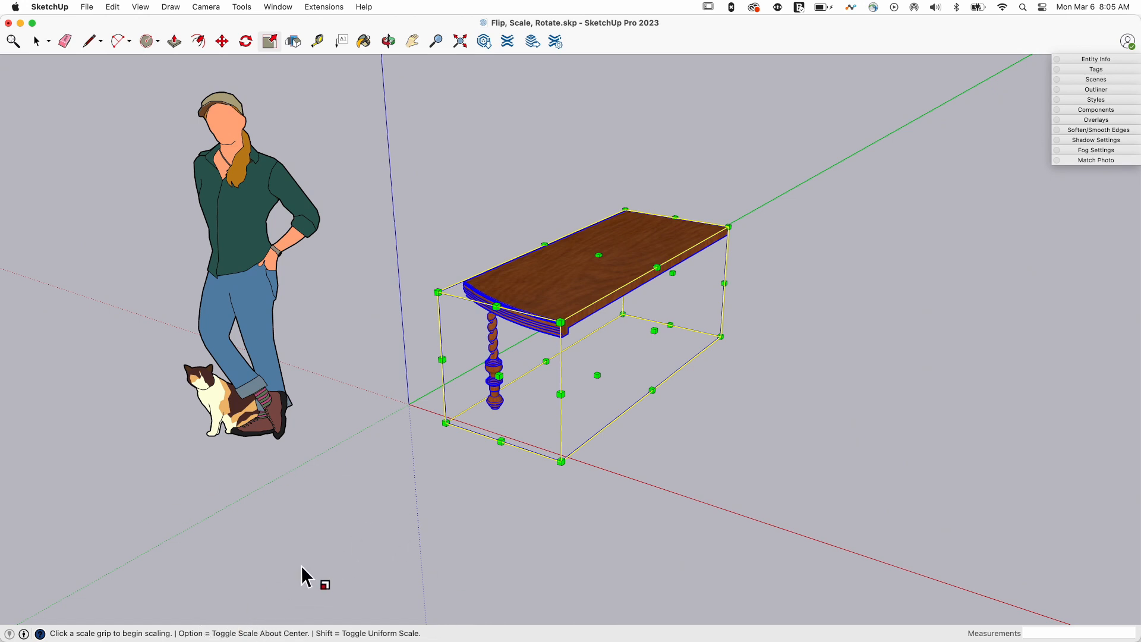
mouse_move(321, 542)
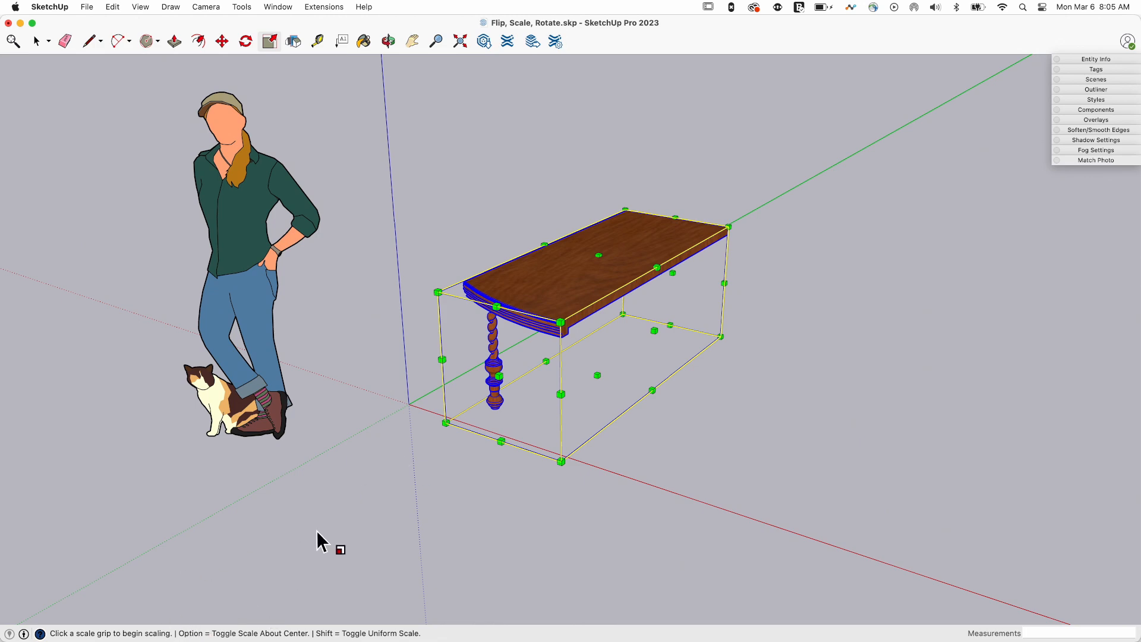
mouse_move(473, 531)
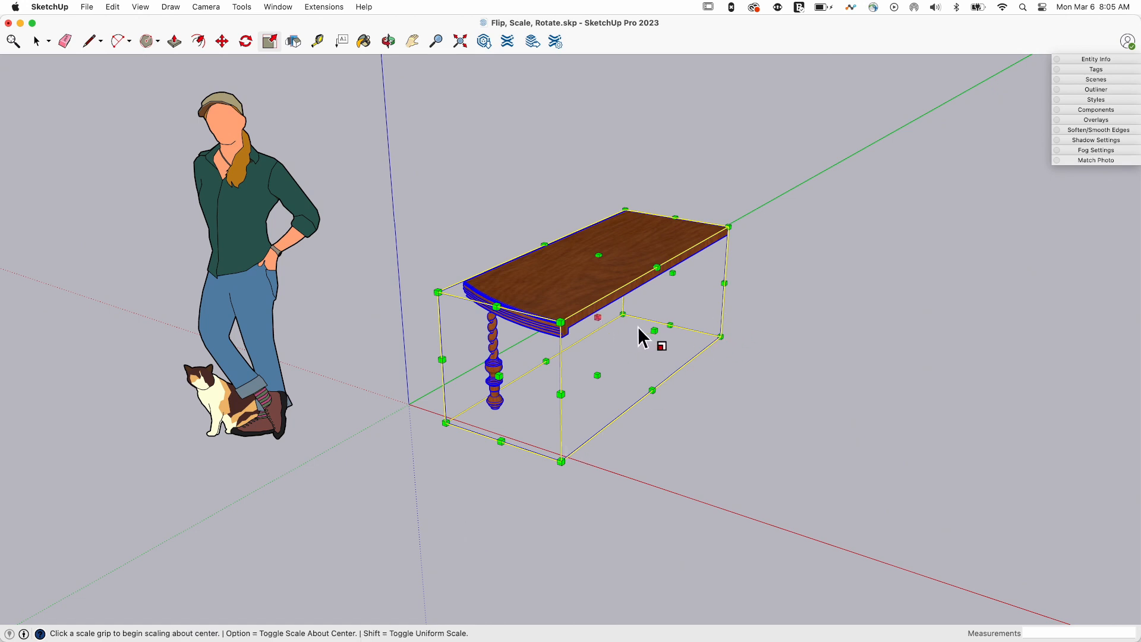
left_click_drag(662, 346, 575, 314)
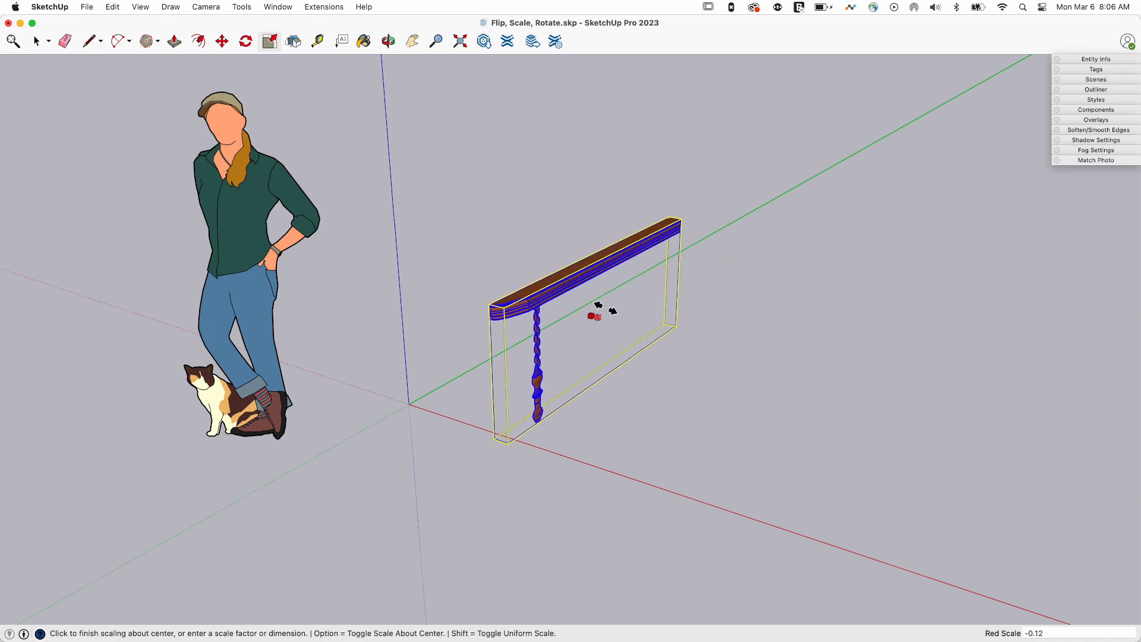
left_click_drag(596, 313, 636, 325)
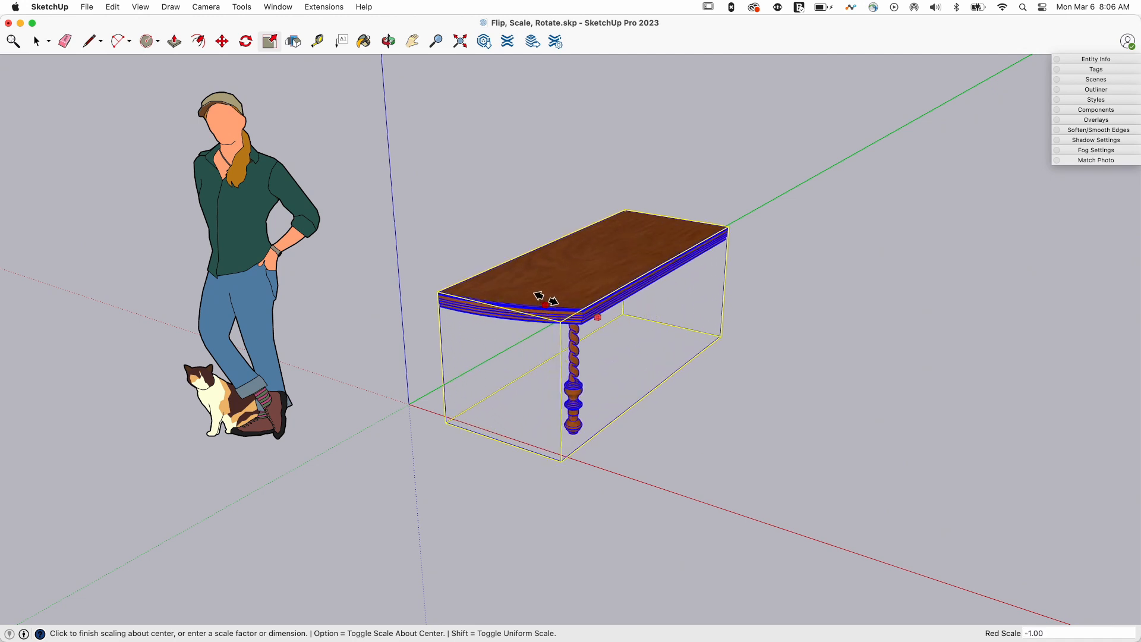
left_click_drag(593, 318, 603, 319)
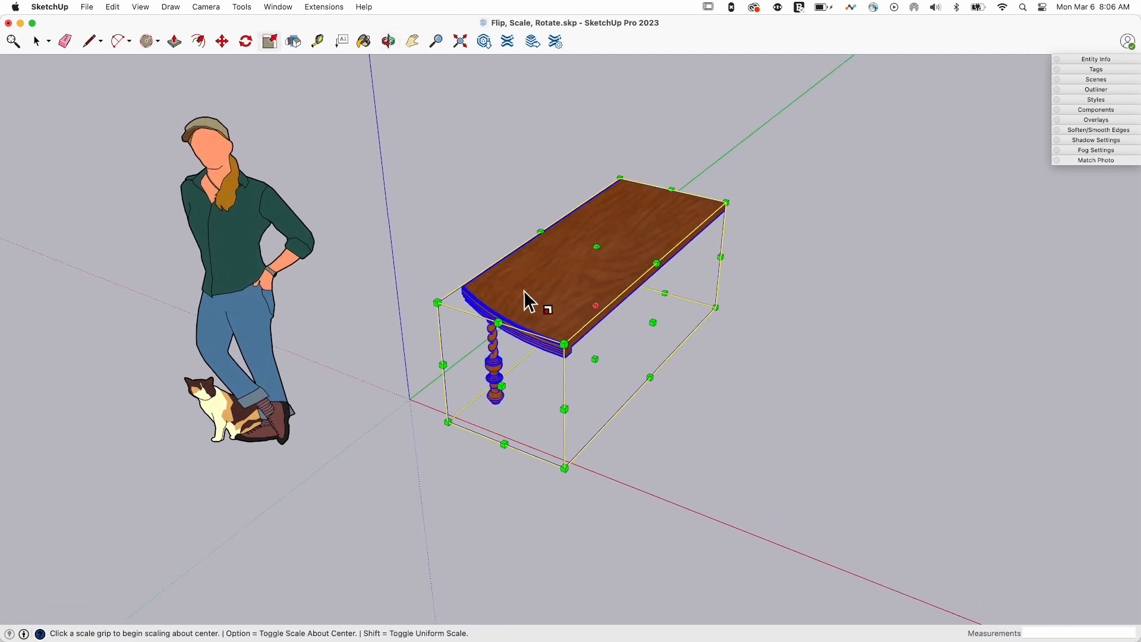
mouse_move(586, 324)
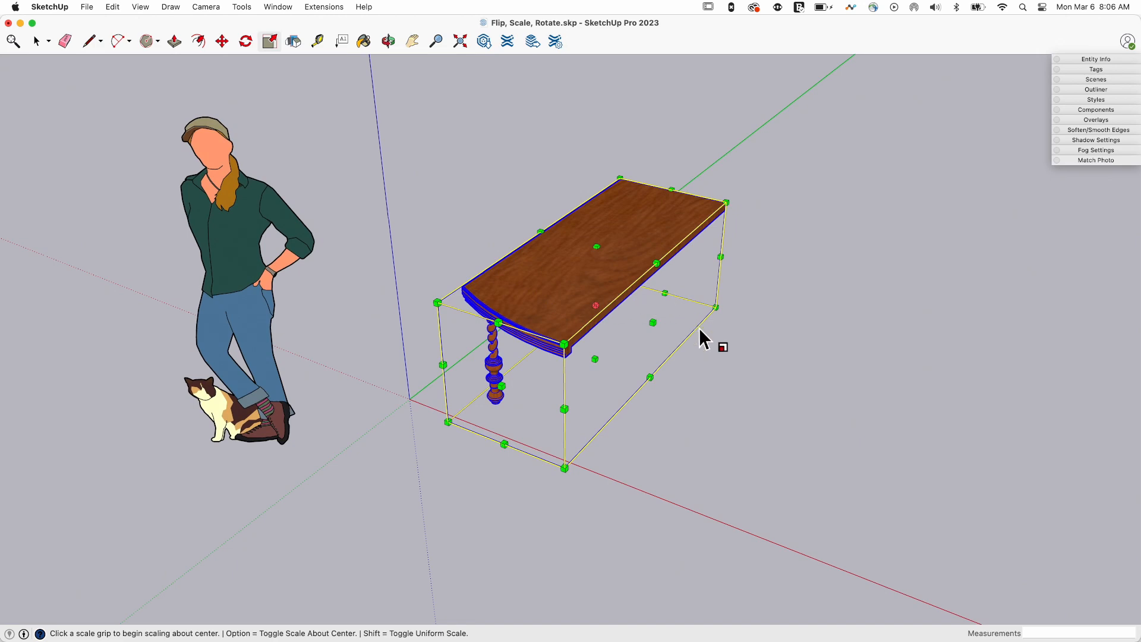
mouse_move(436, 280)
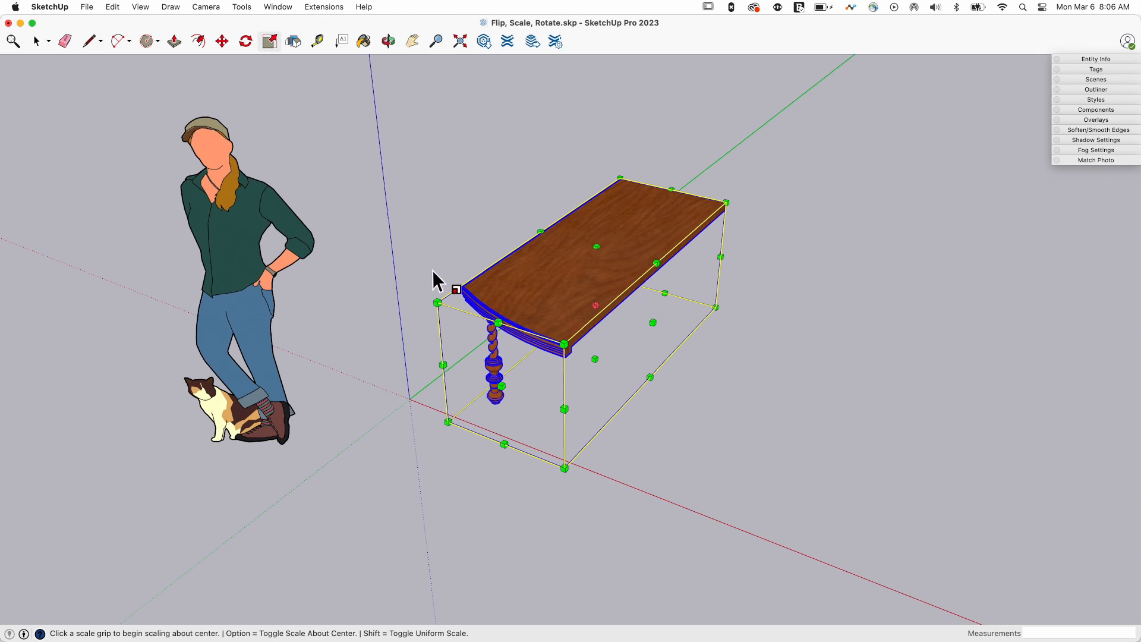
mouse_move(596, 257)
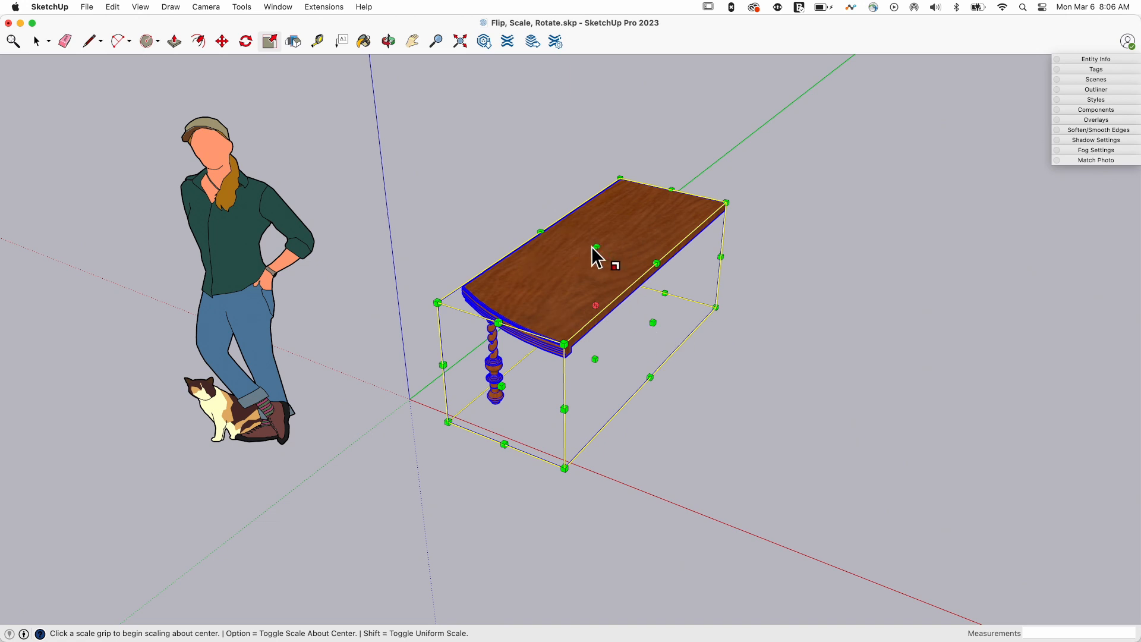
mouse_move(495, 291)
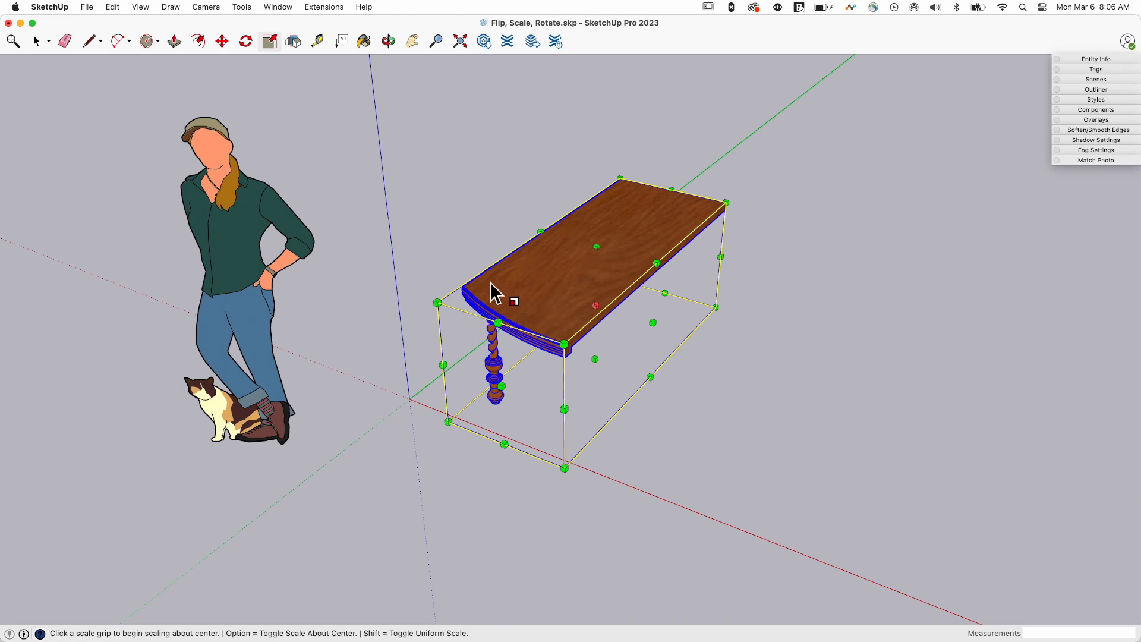
mouse_move(549, 375)
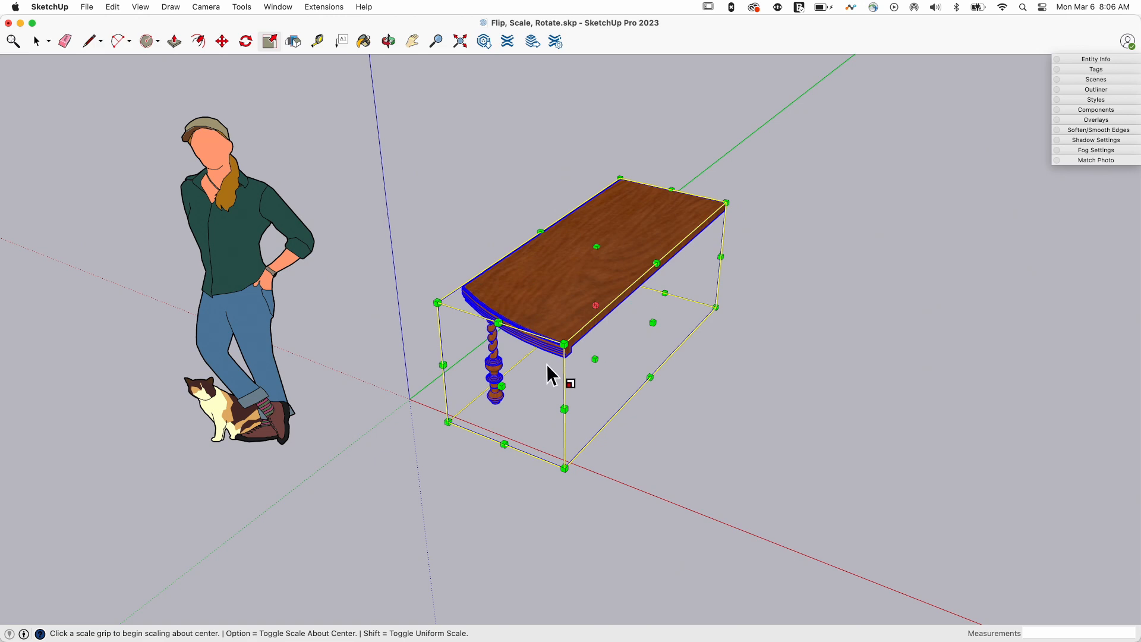
mouse_move(521, 207)
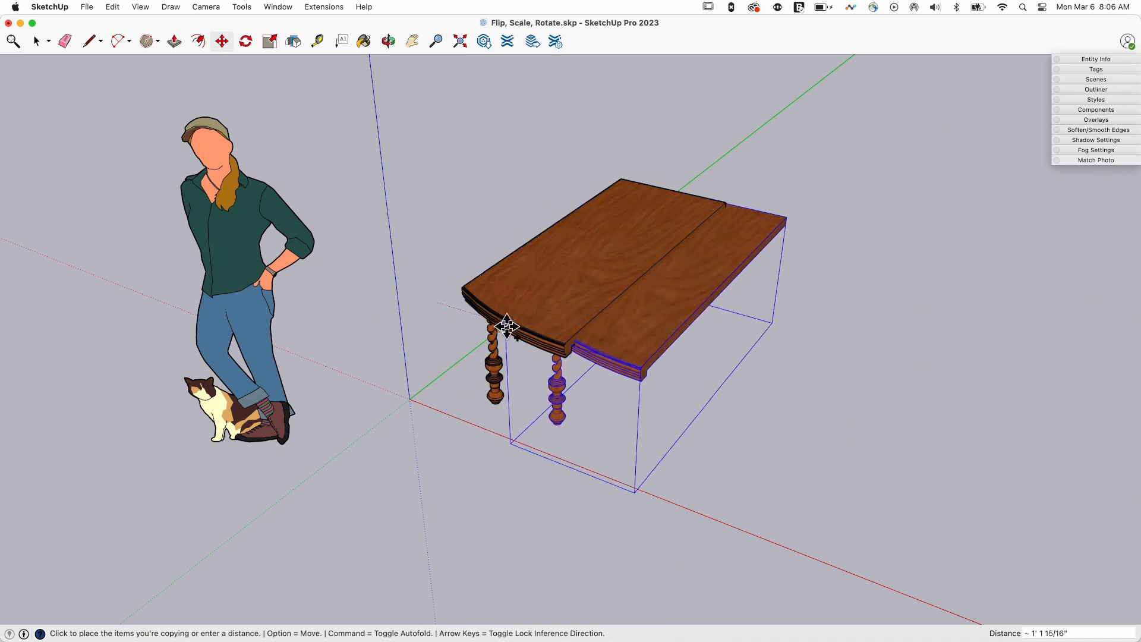
Copy the half table alongside, mirror the copy, and slide it against the first half.
left_click_drag(507, 326, 587, 356)
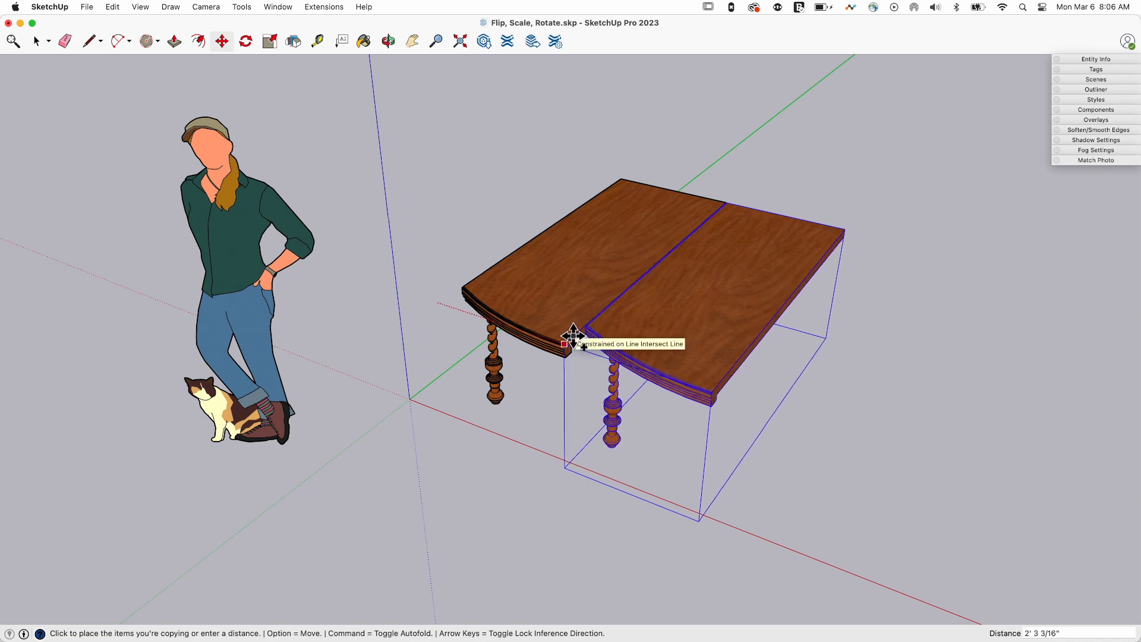
left_click(574, 346)
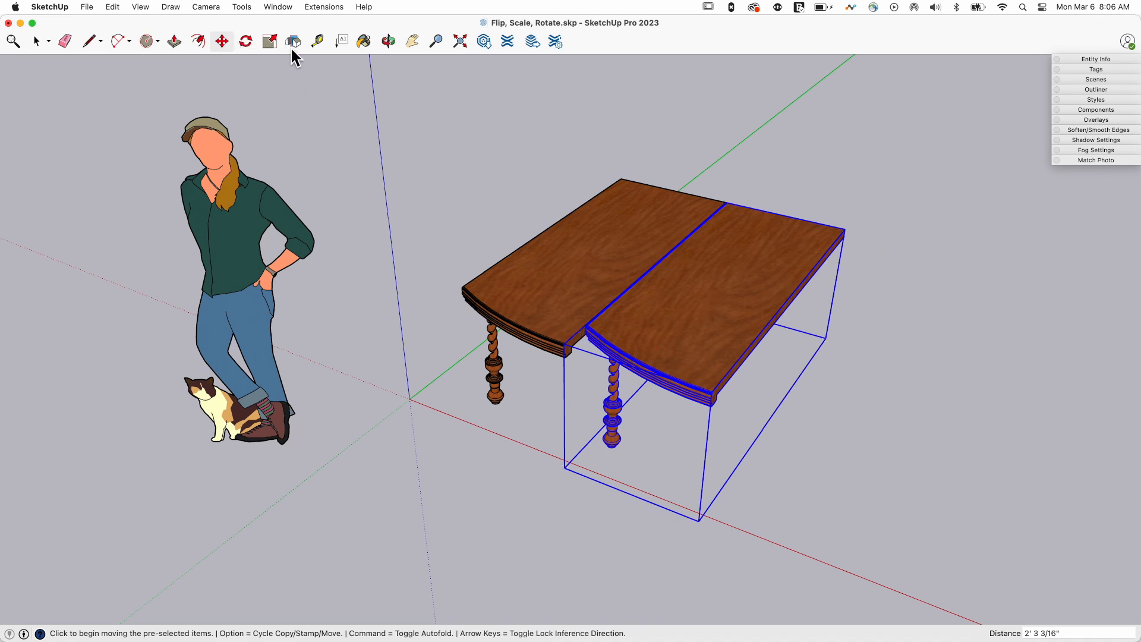
left_click(268, 41)
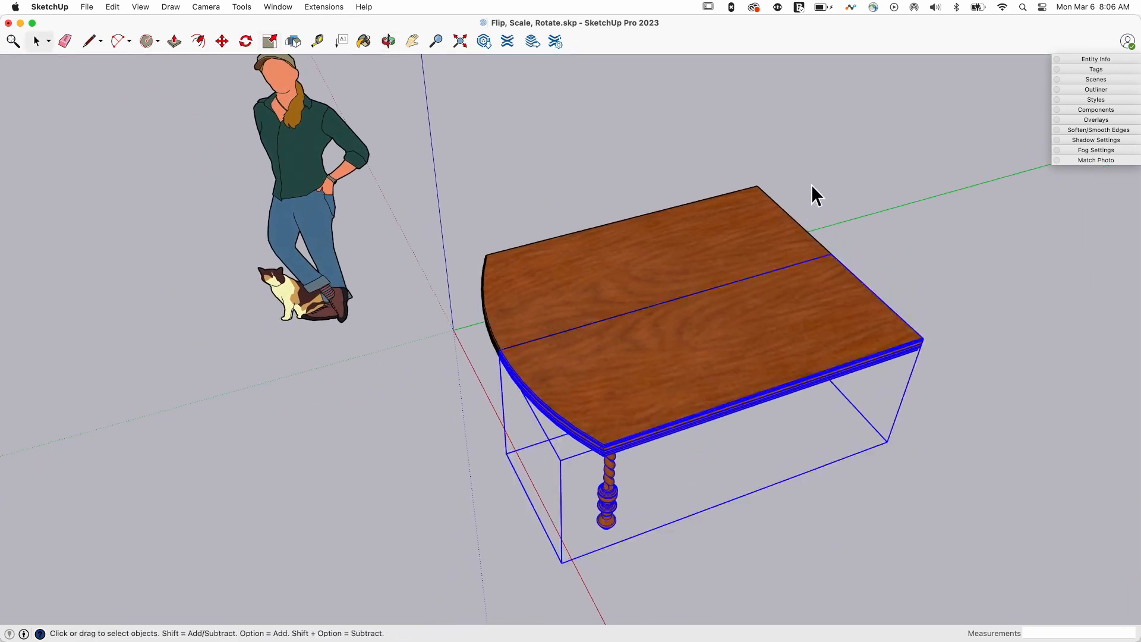
left_click(221, 41)
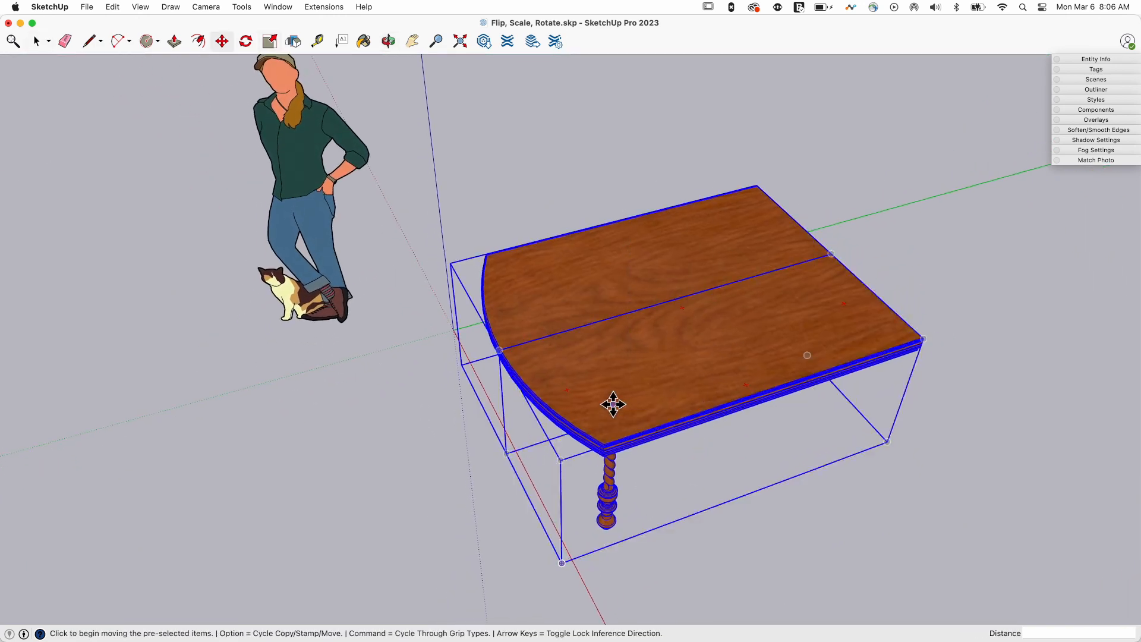
left_click_drag(614, 405, 502, 263)
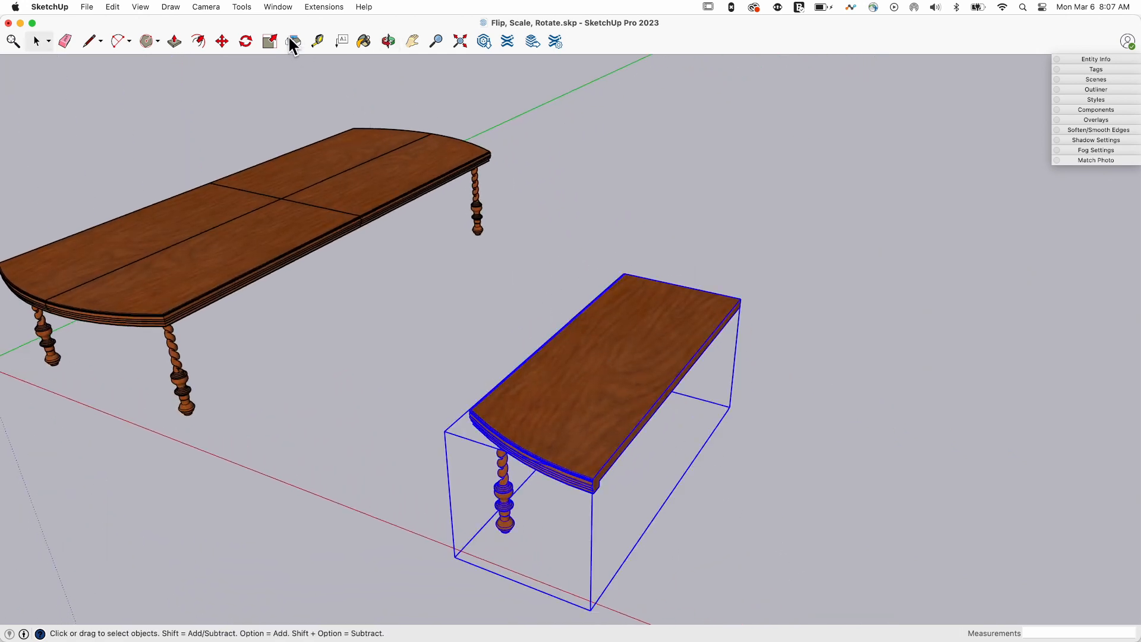
Put the selected half table into flip mode, showing its three mirror planes.
left_click(293, 41)
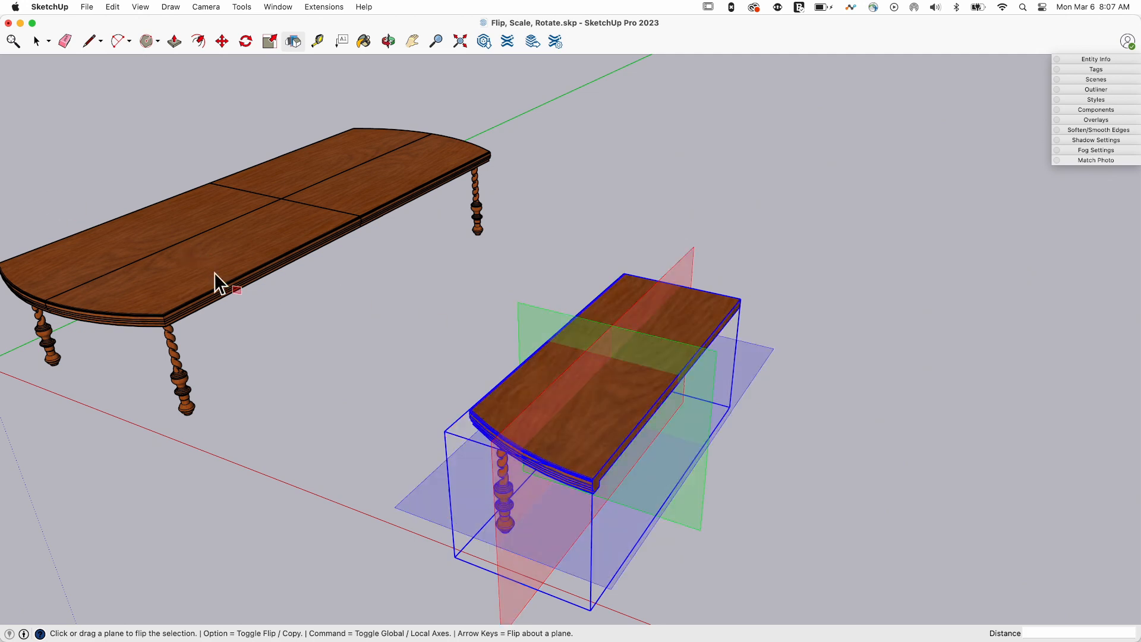
mouse_move(486, 395)
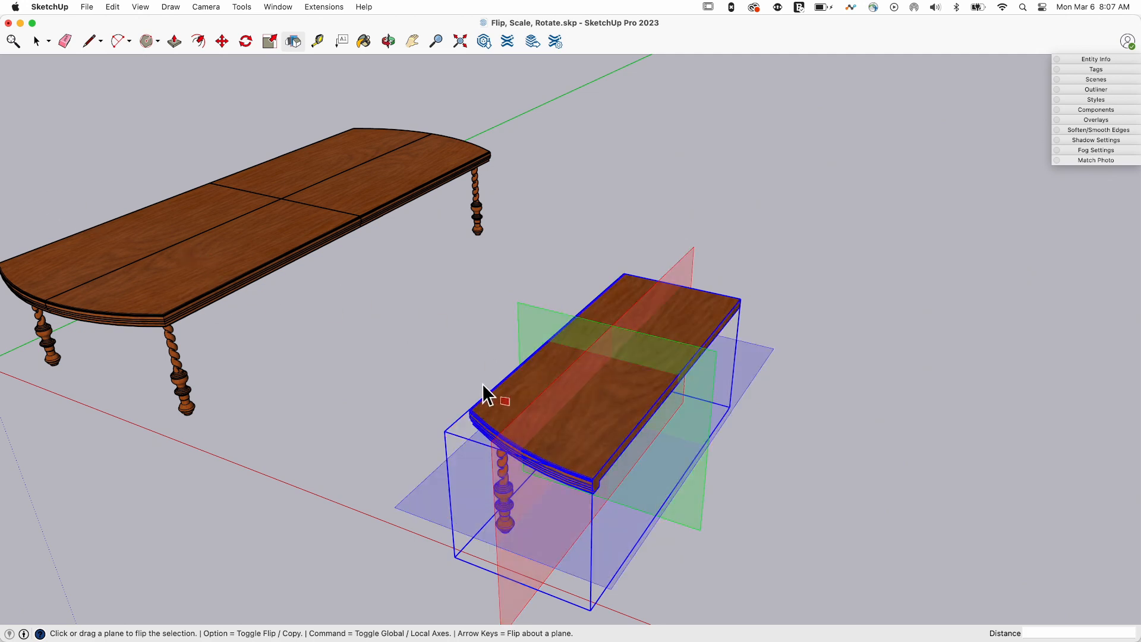
mouse_move(371, 528)
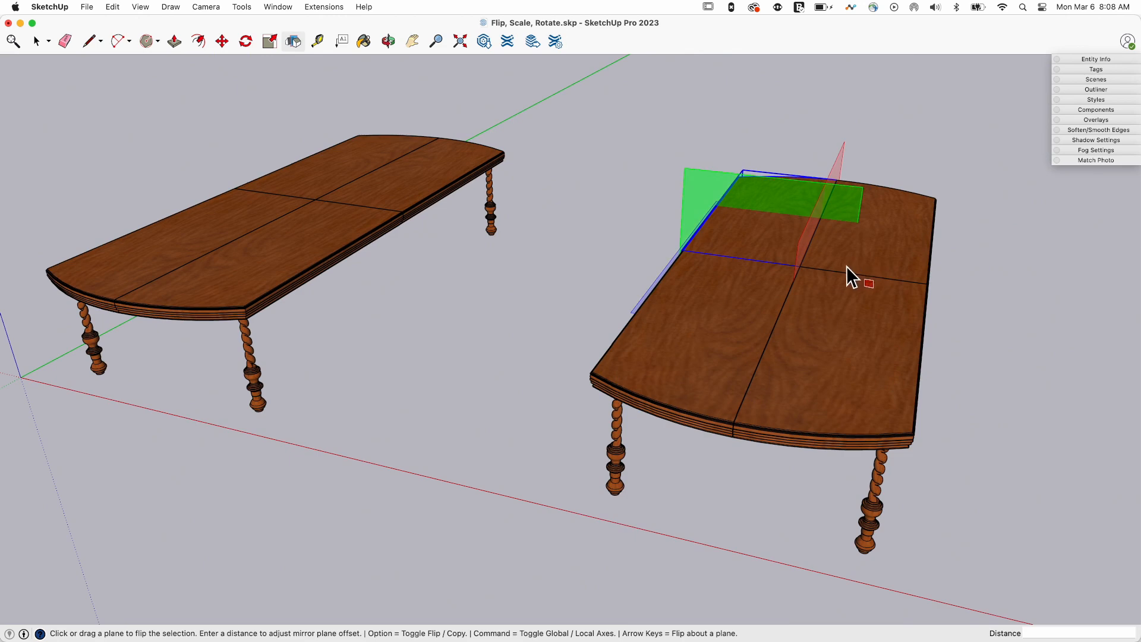
mouse_move(521, 164)
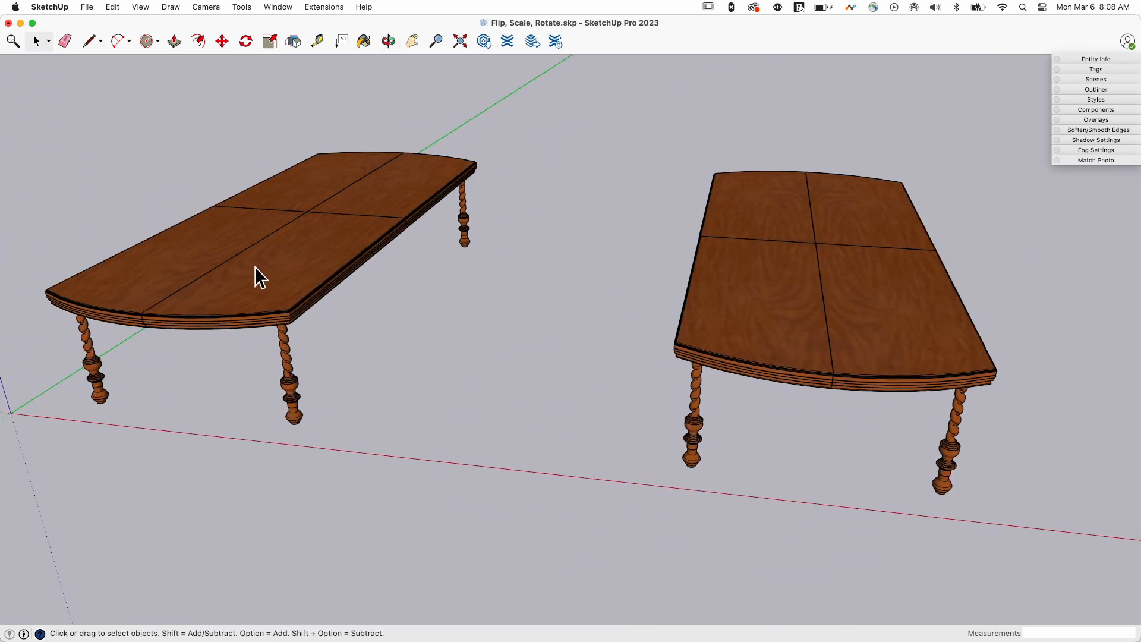
mouse_move(239, 284)
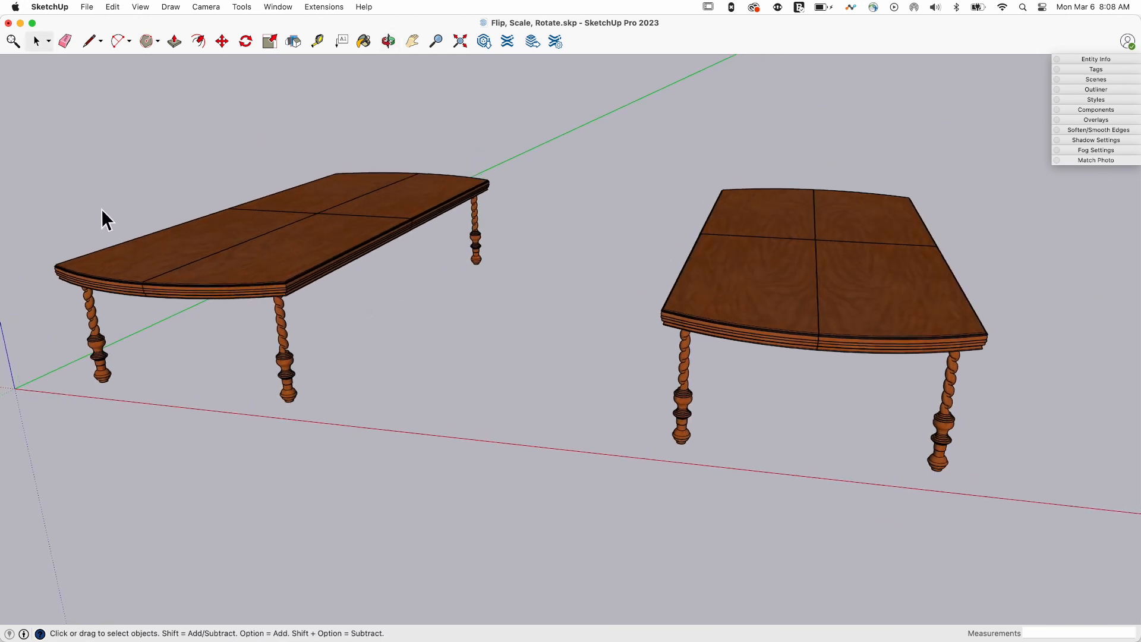
mouse_move(843, 159)
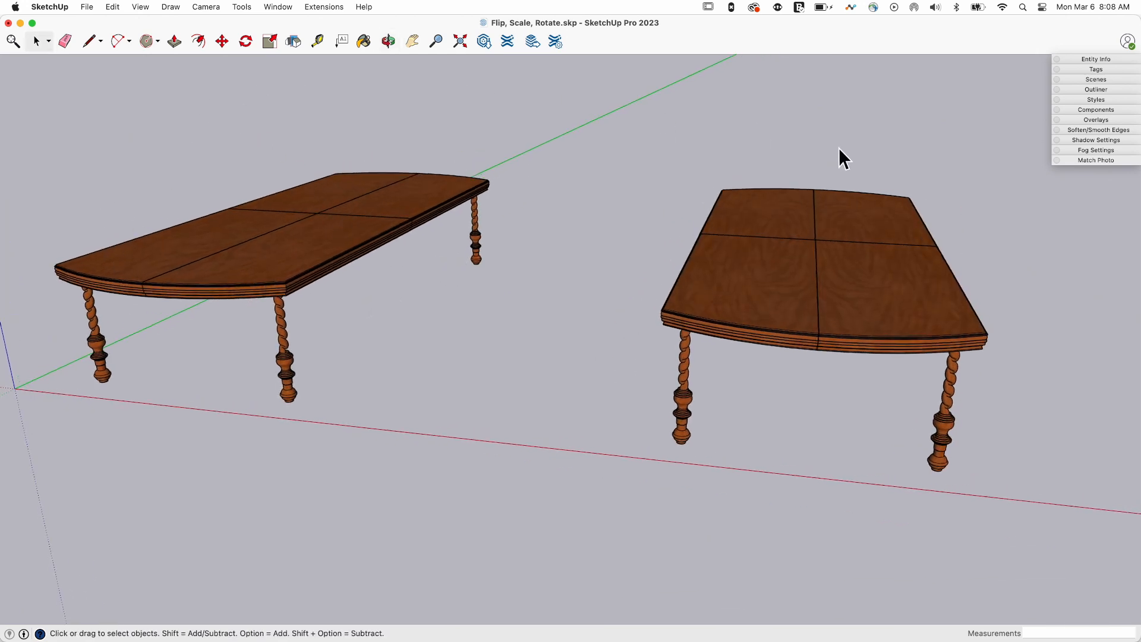
mouse_move(457, 275)
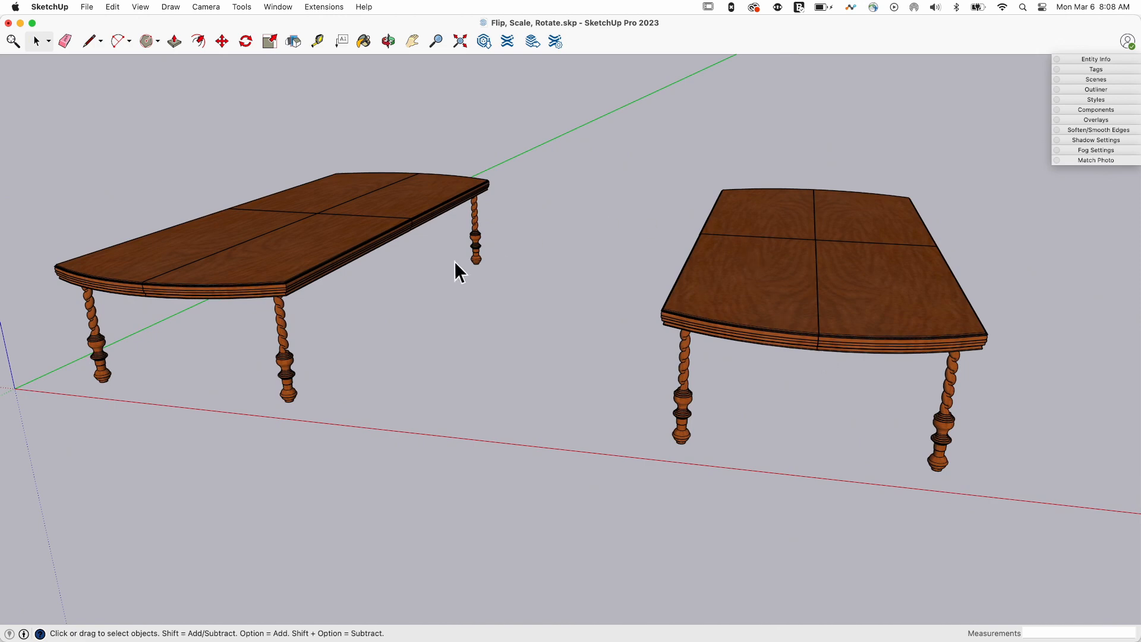
mouse_move(884, 366)
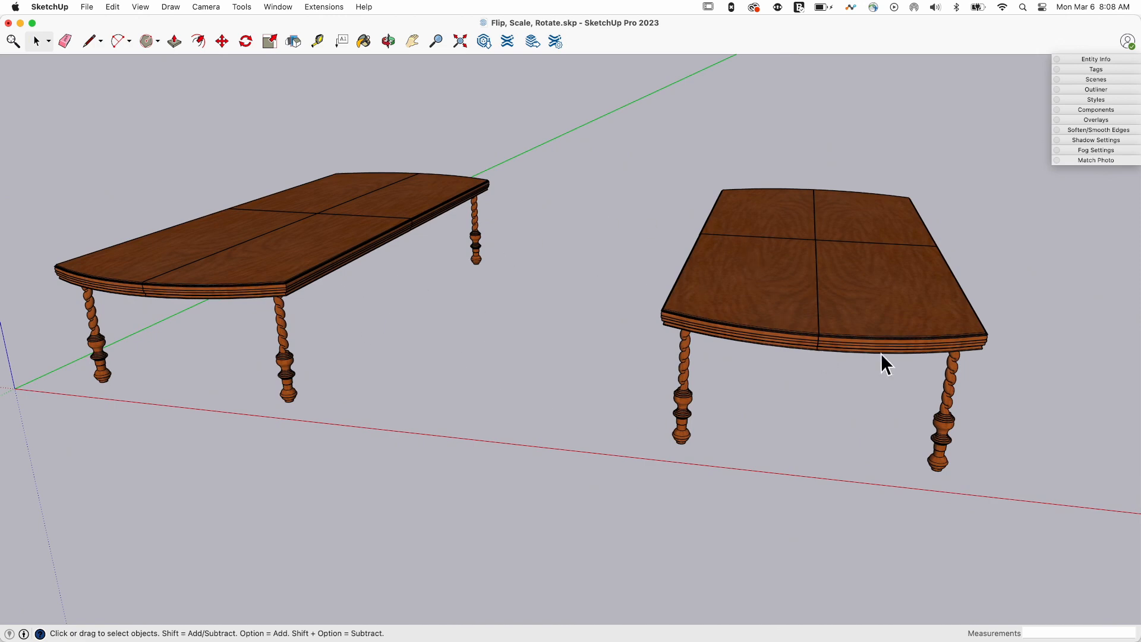
mouse_move(276, 308)
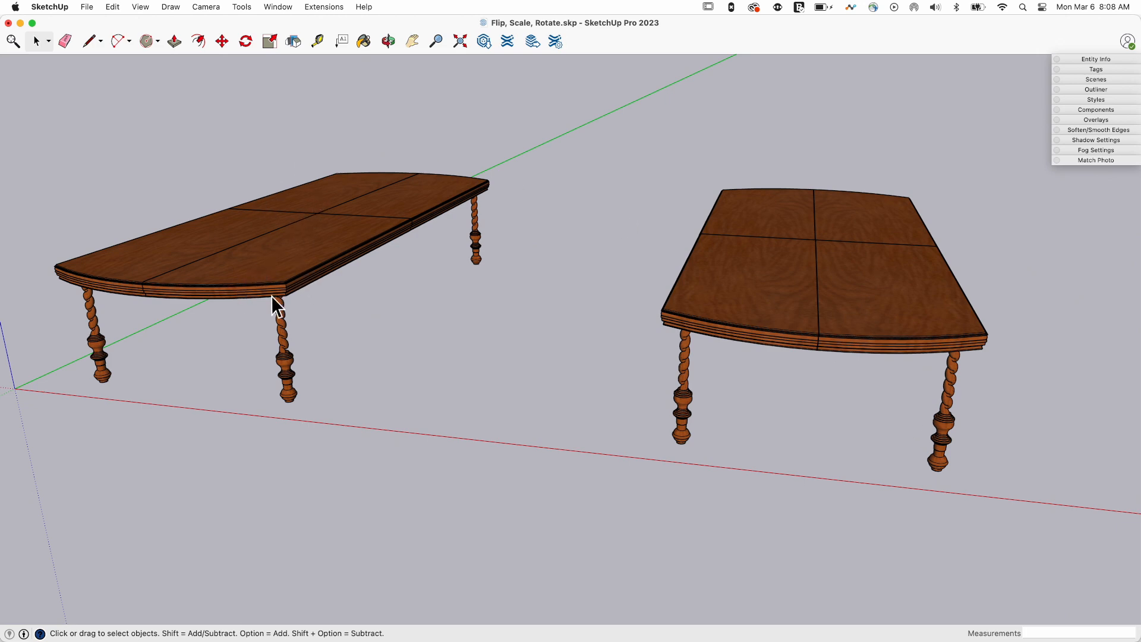
mouse_move(600, 402)
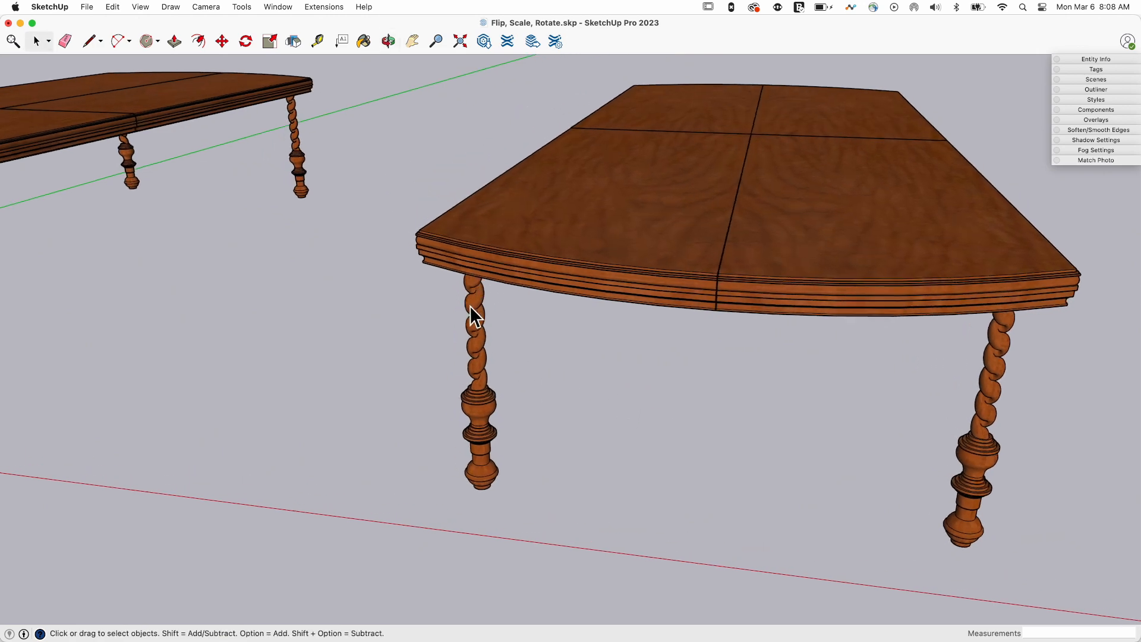
mouse_move(476, 367)
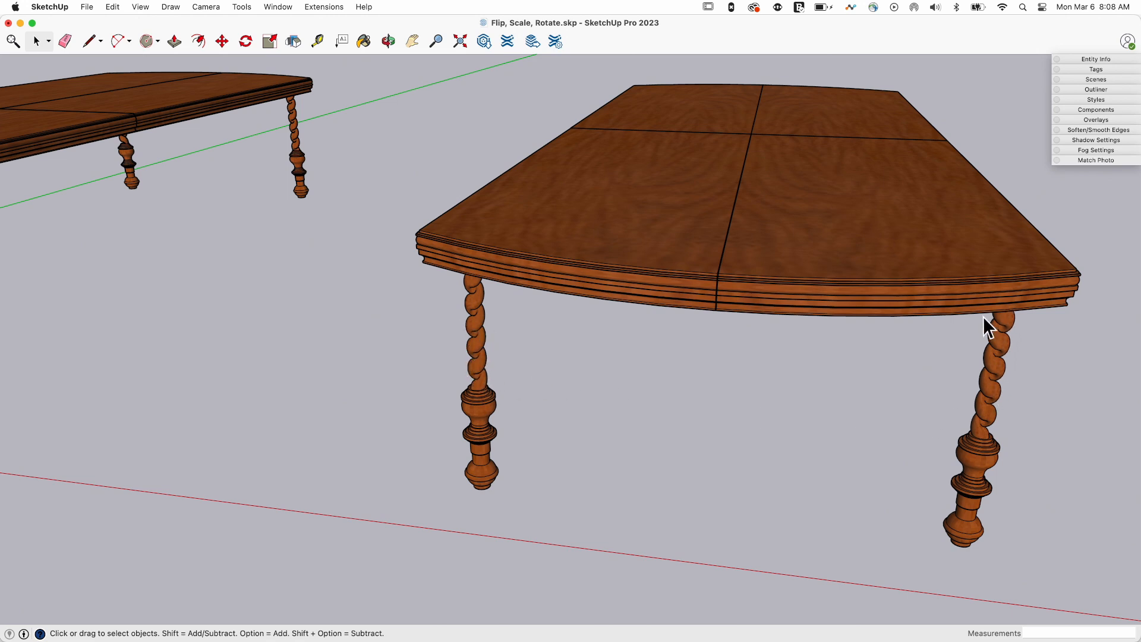
mouse_move(1001, 408)
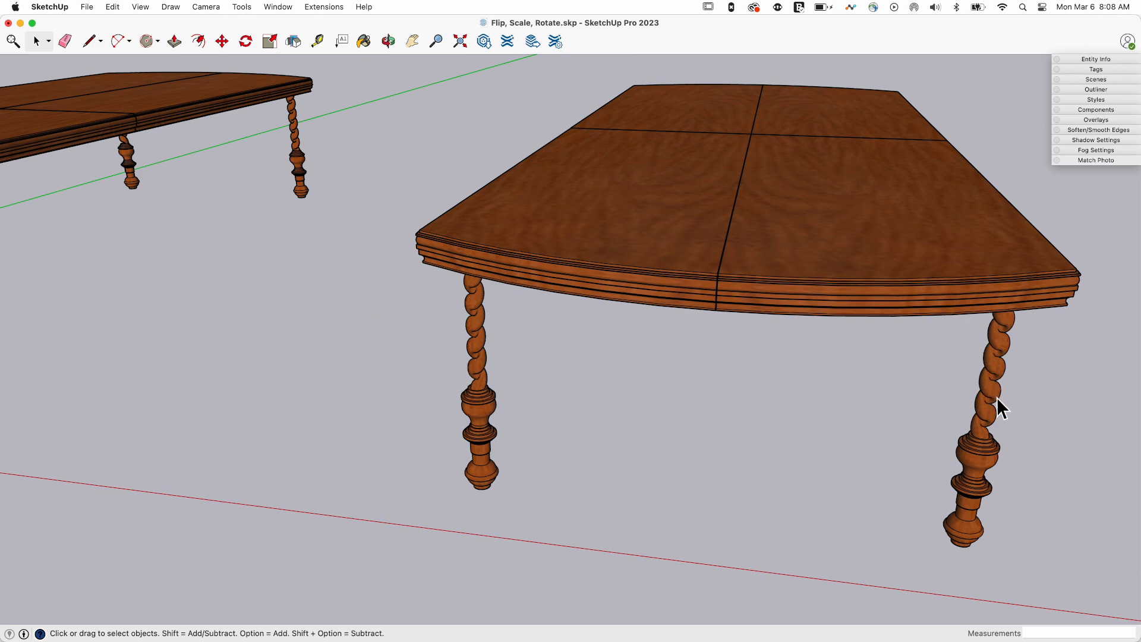
mouse_move(983, 442)
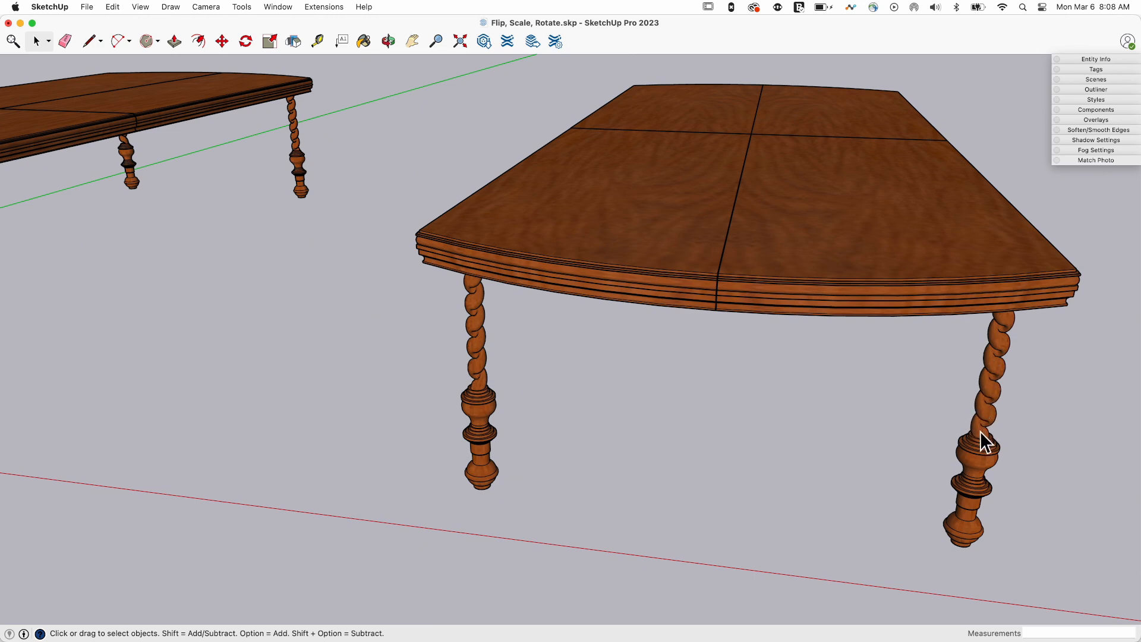
mouse_move(492, 354)
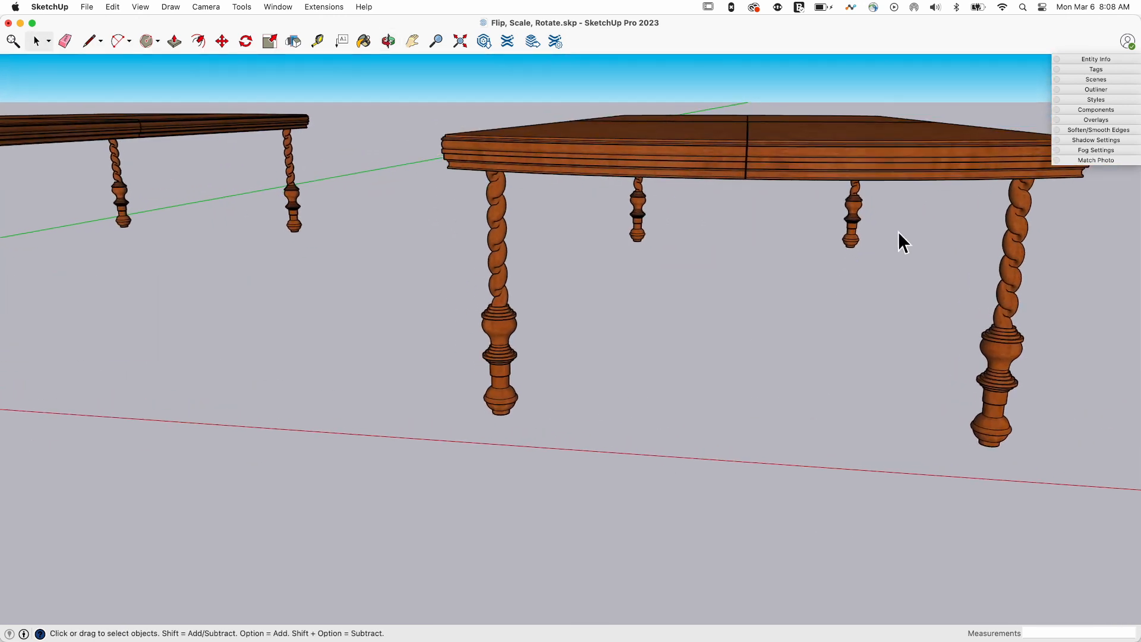
mouse_move(990, 207)
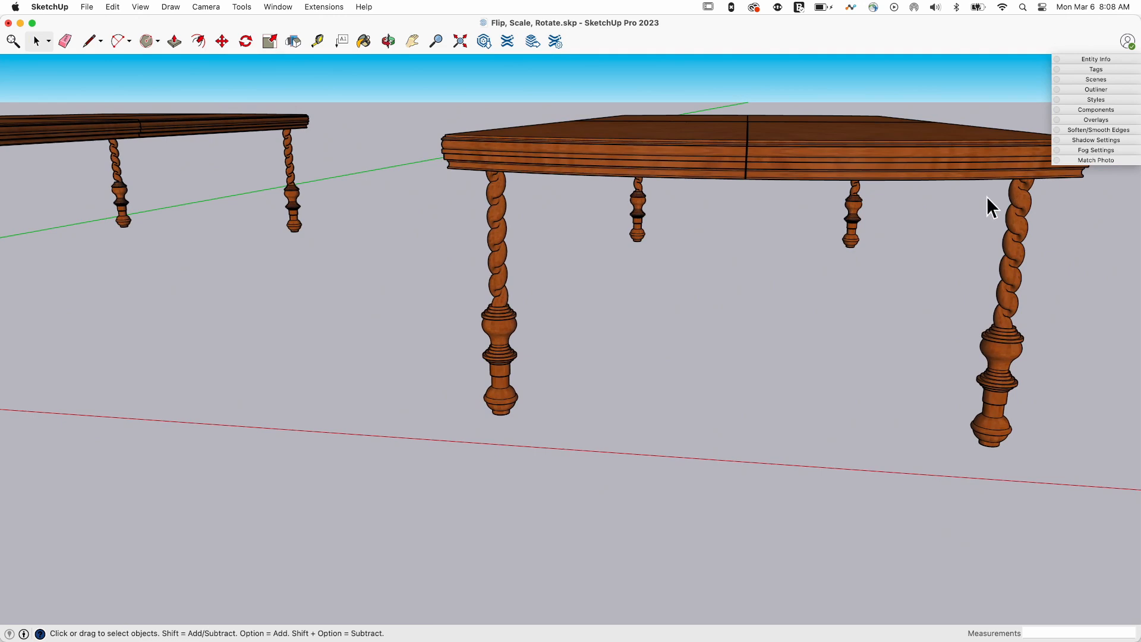
mouse_move(541, 325)
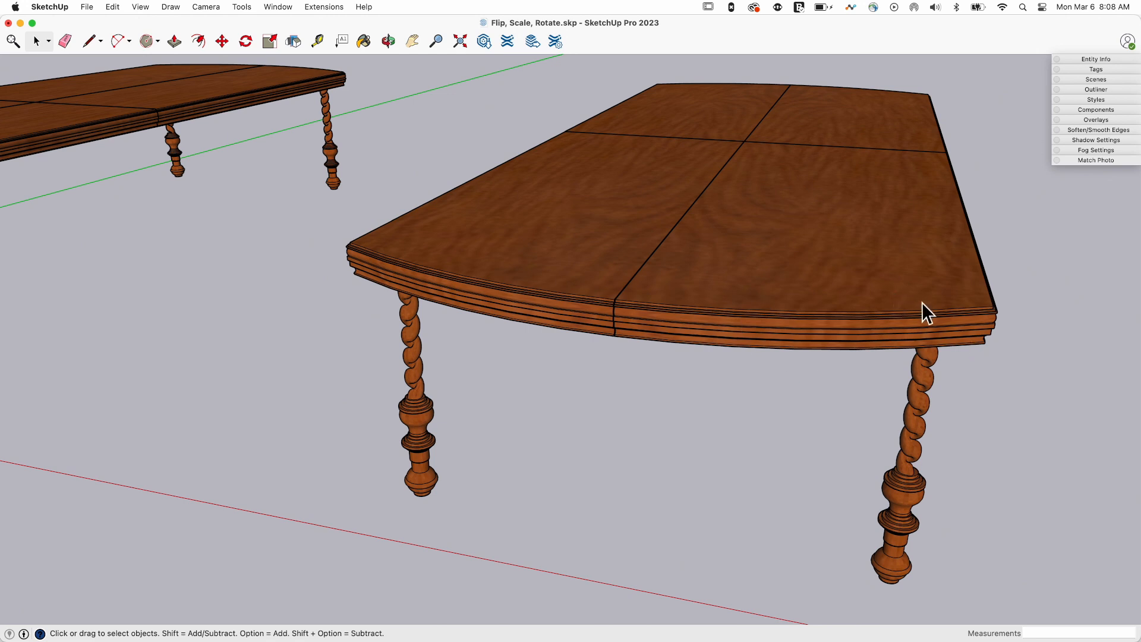
mouse_move(425, 428)
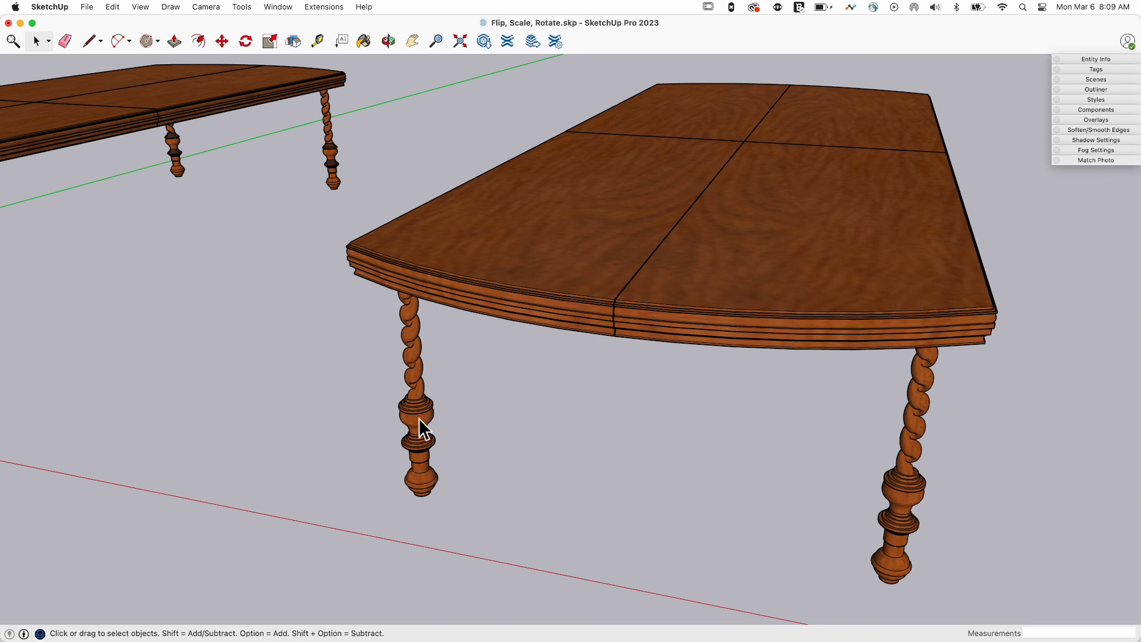
mouse_move(933, 382)
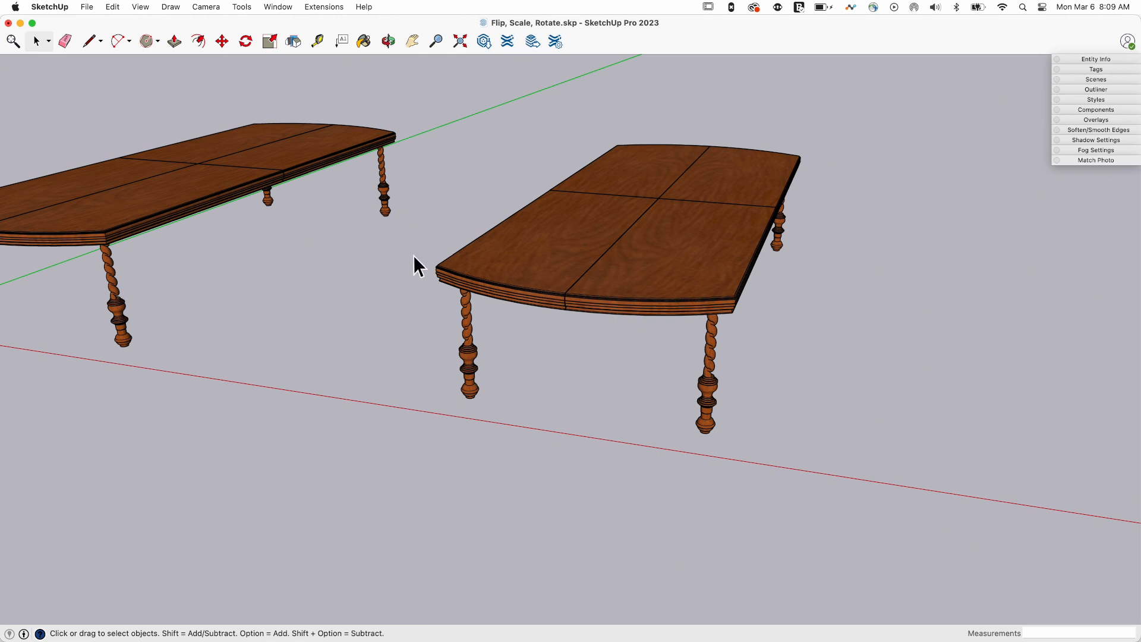
mouse_move(735, 406)
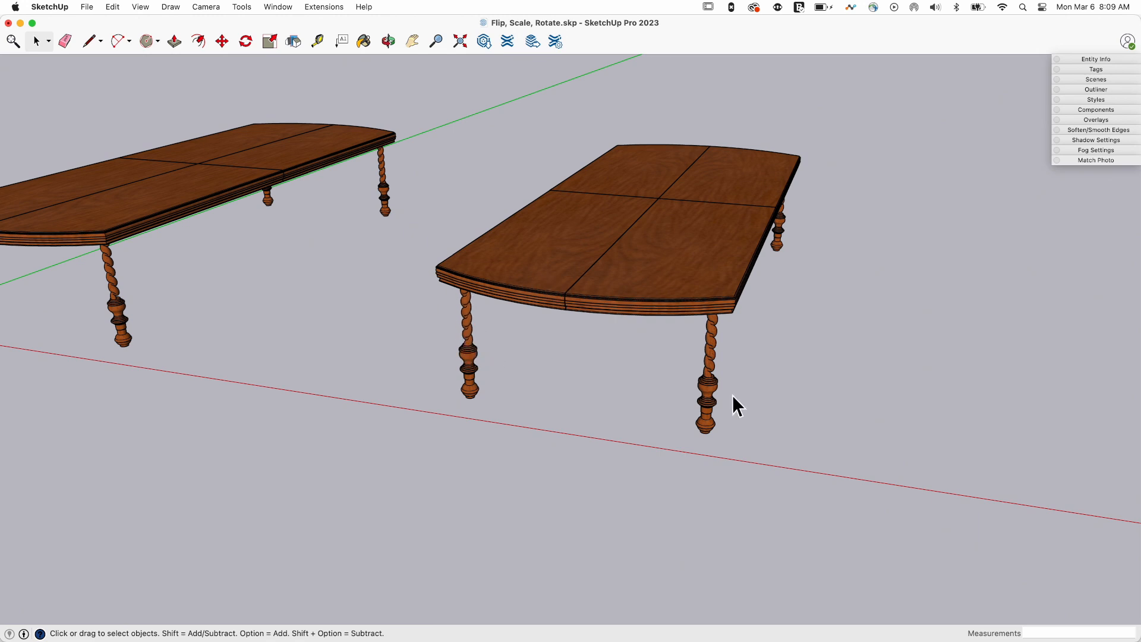
mouse_move(349, 284)
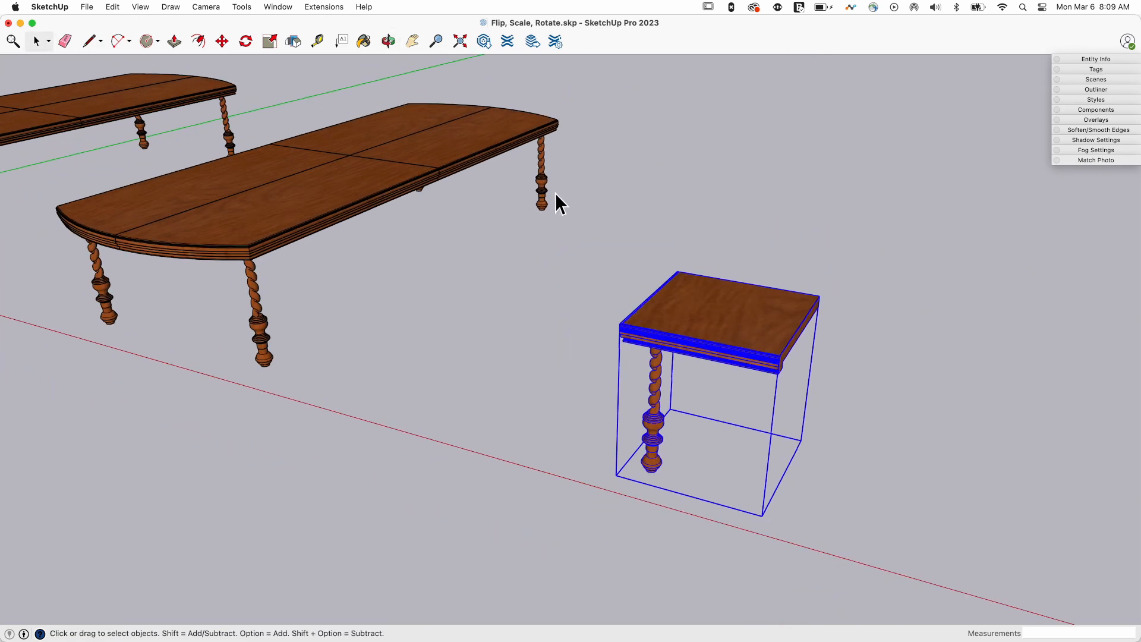
Activate rotation on the selected corner piece, showing its rotation grips.
left_click(245, 41)
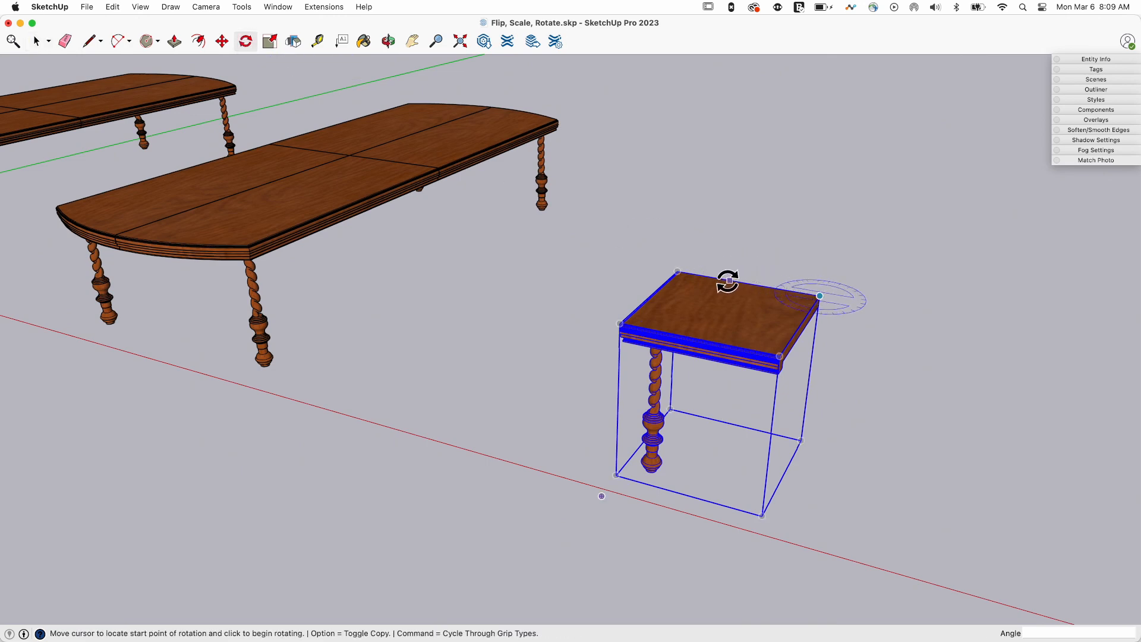
mouse_move(820, 295)
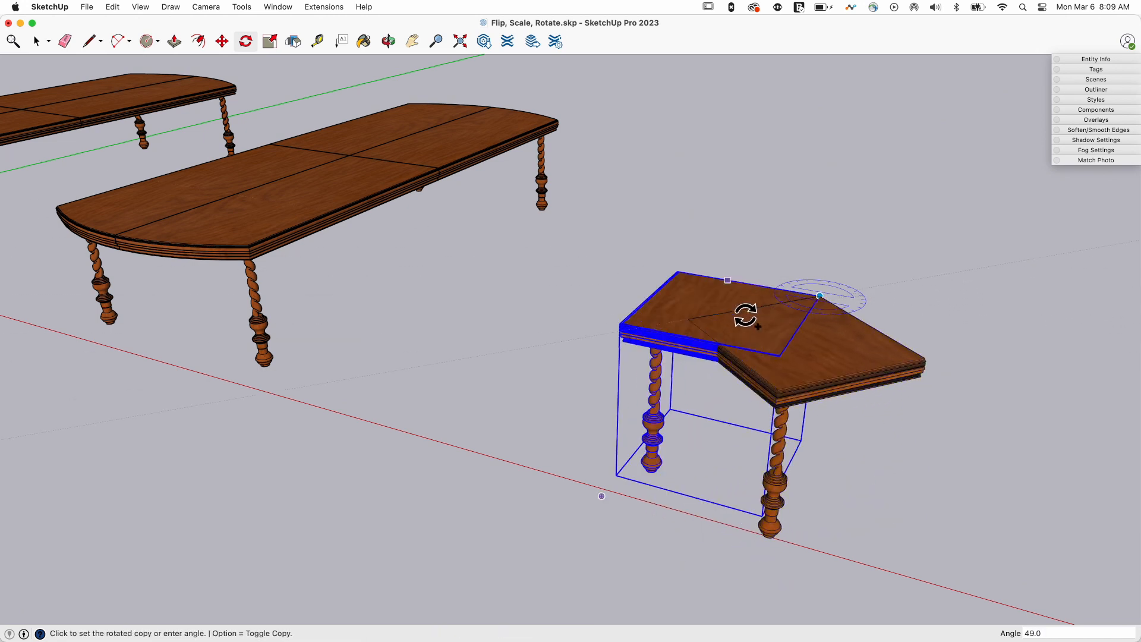
mouse_move(801, 324)
type("90")
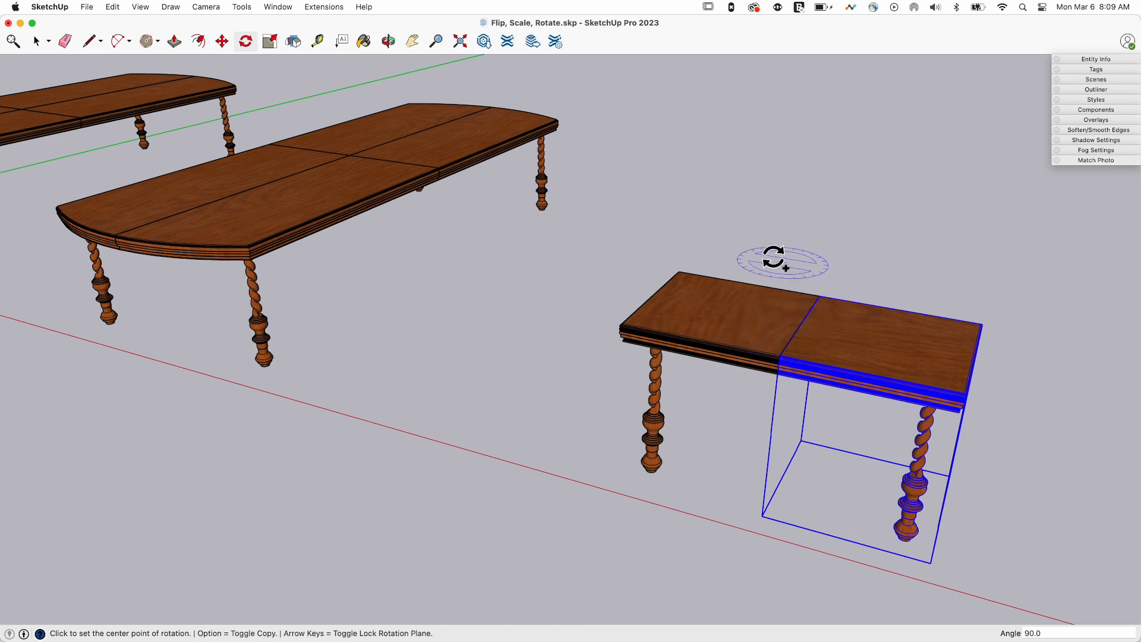
mouse_move(828, 356)
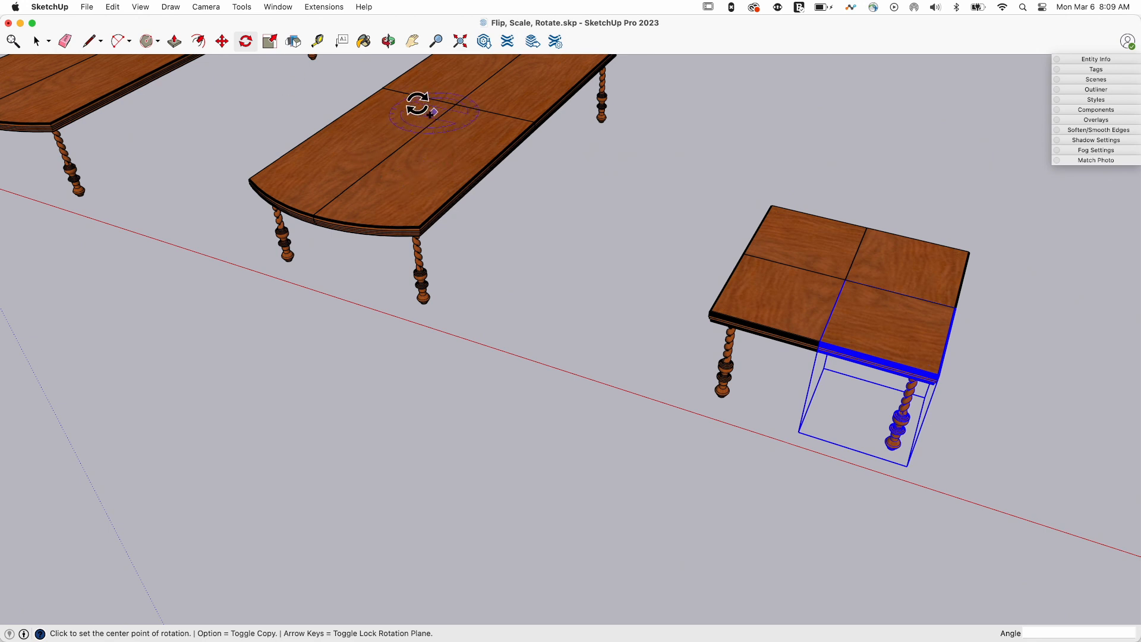
mouse_move(517, 205)
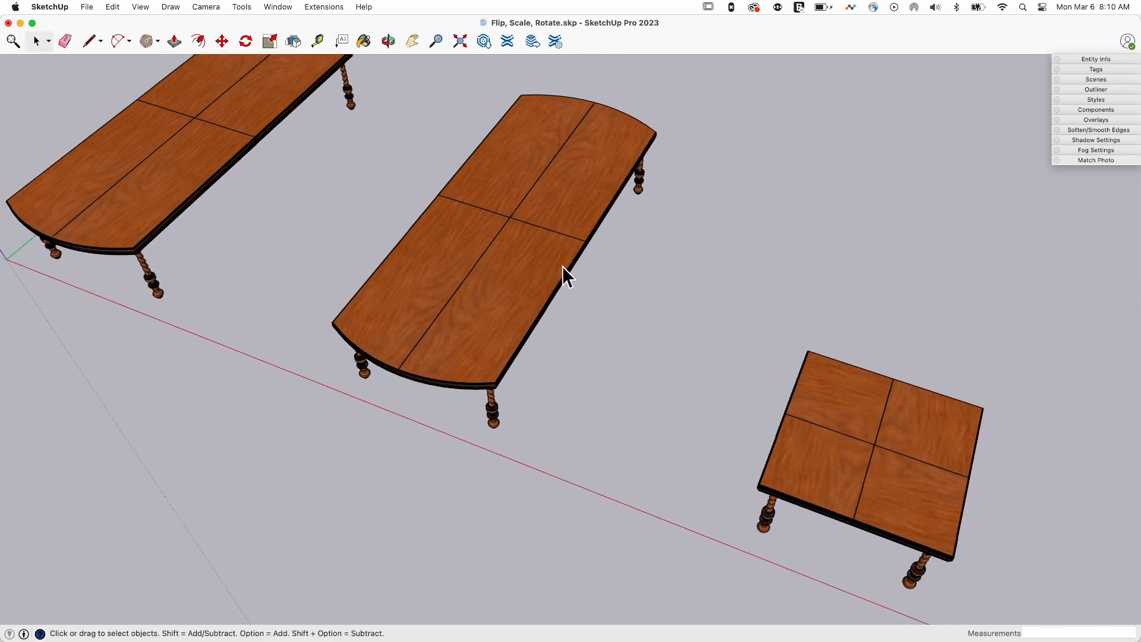
mouse_move(891, 490)
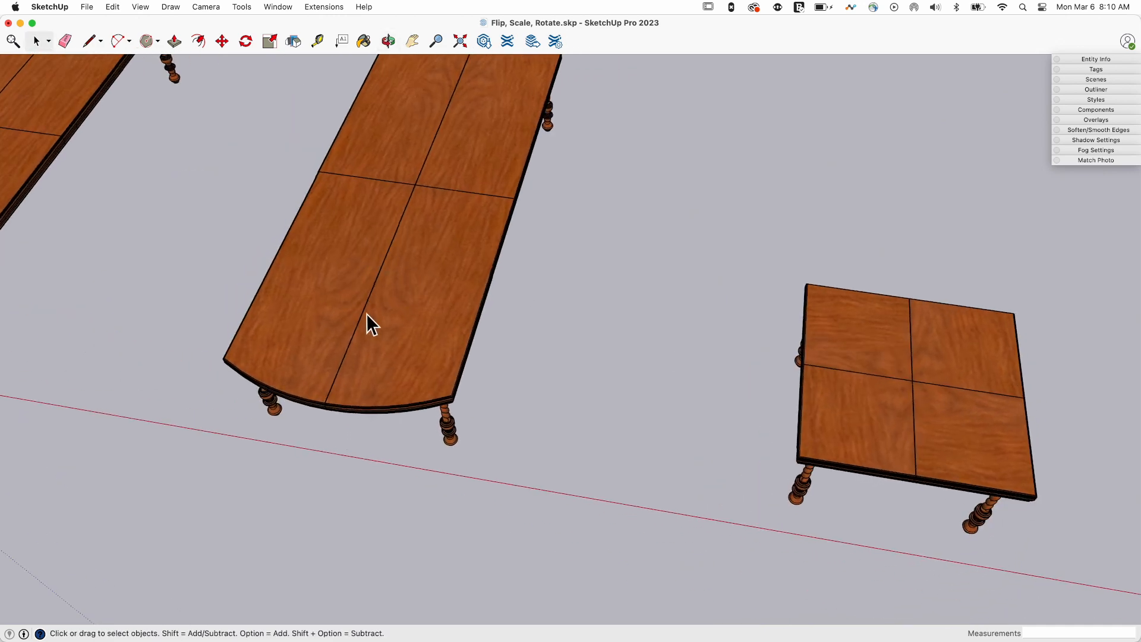
mouse_move(276, 297)
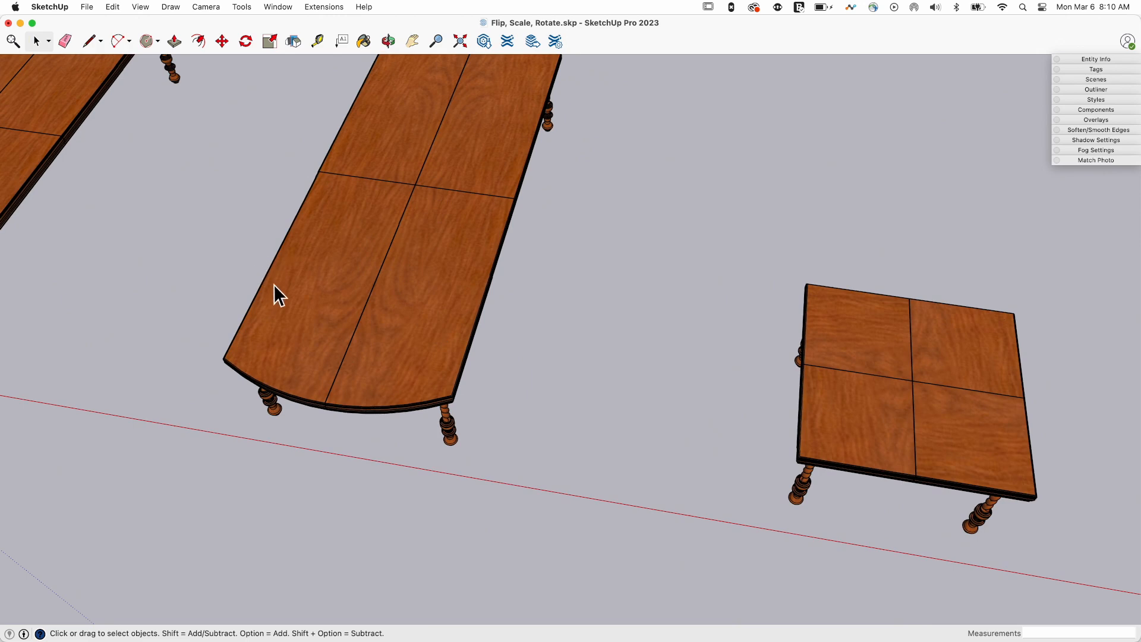
mouse_move(428, 346)
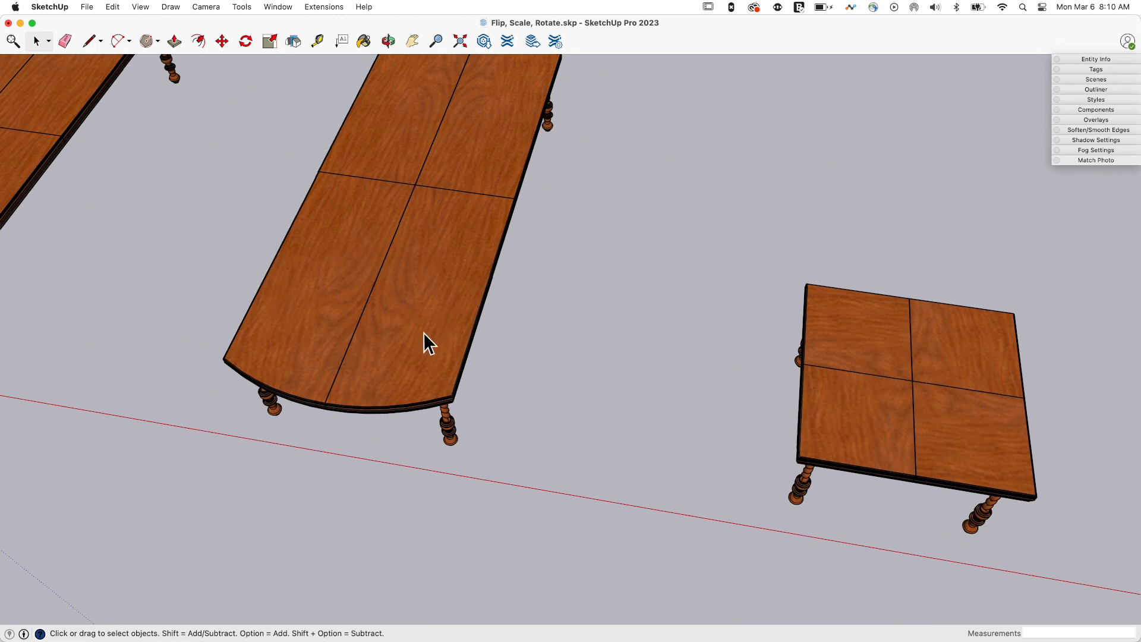
mouse_move(423, 325)
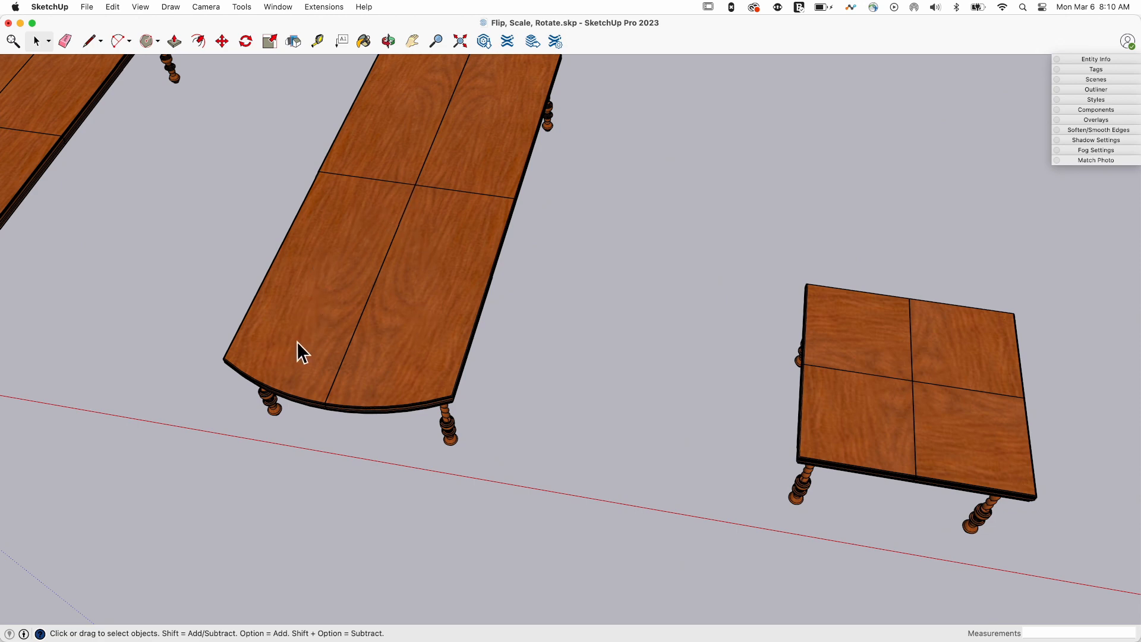
mouse_move(419, 214)
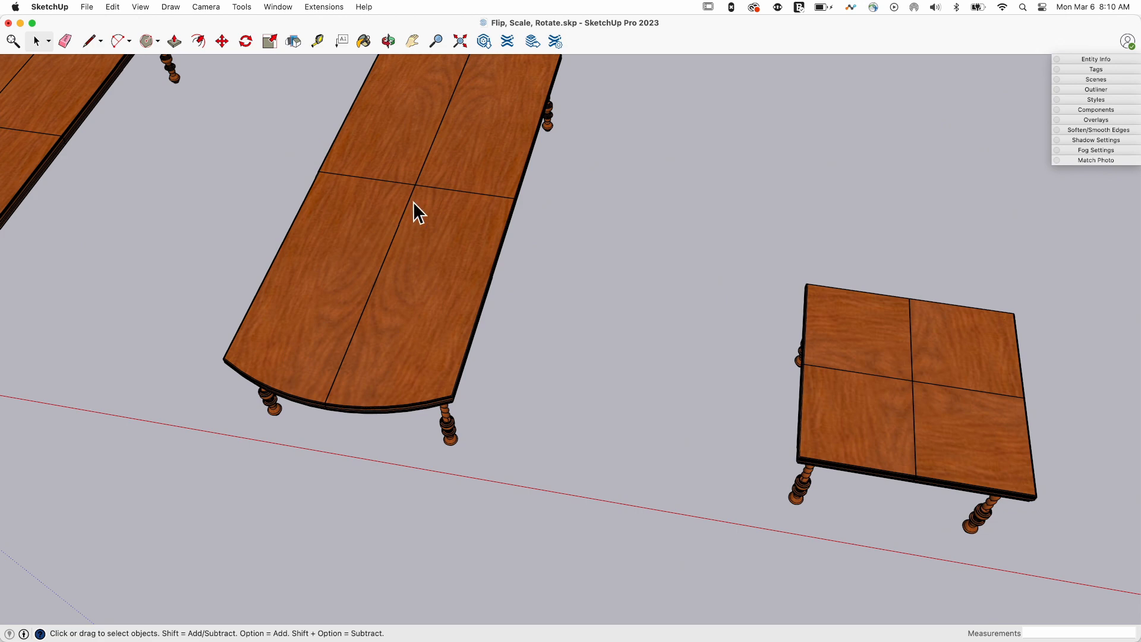
mouse_move(403, 111)
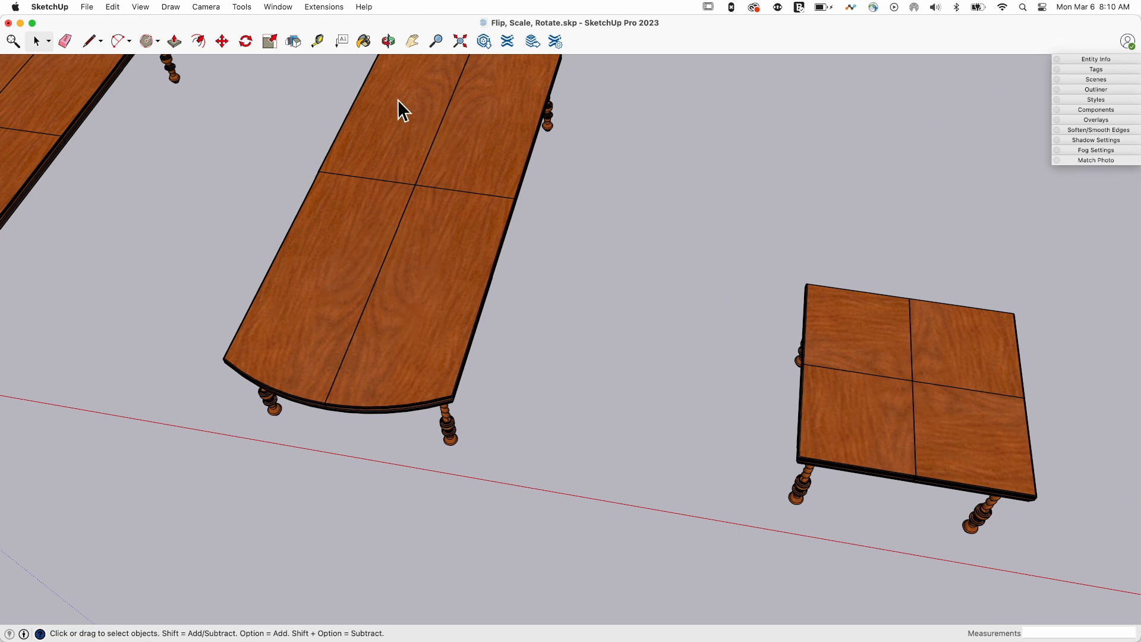
mouse_move(418, 302)
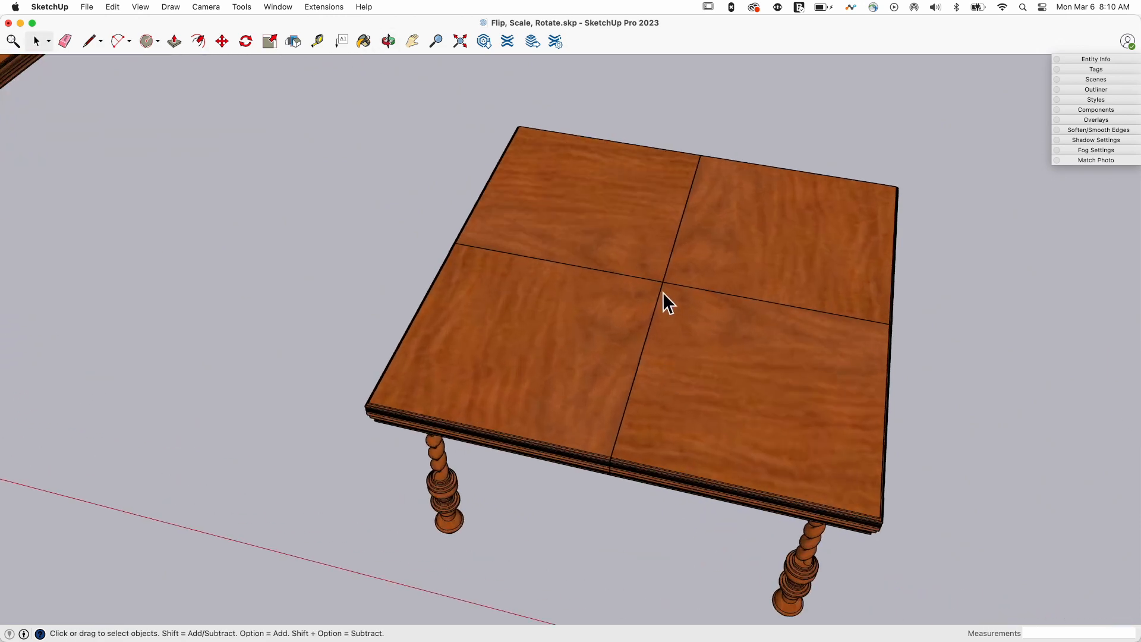
mouse_move(607, 283)
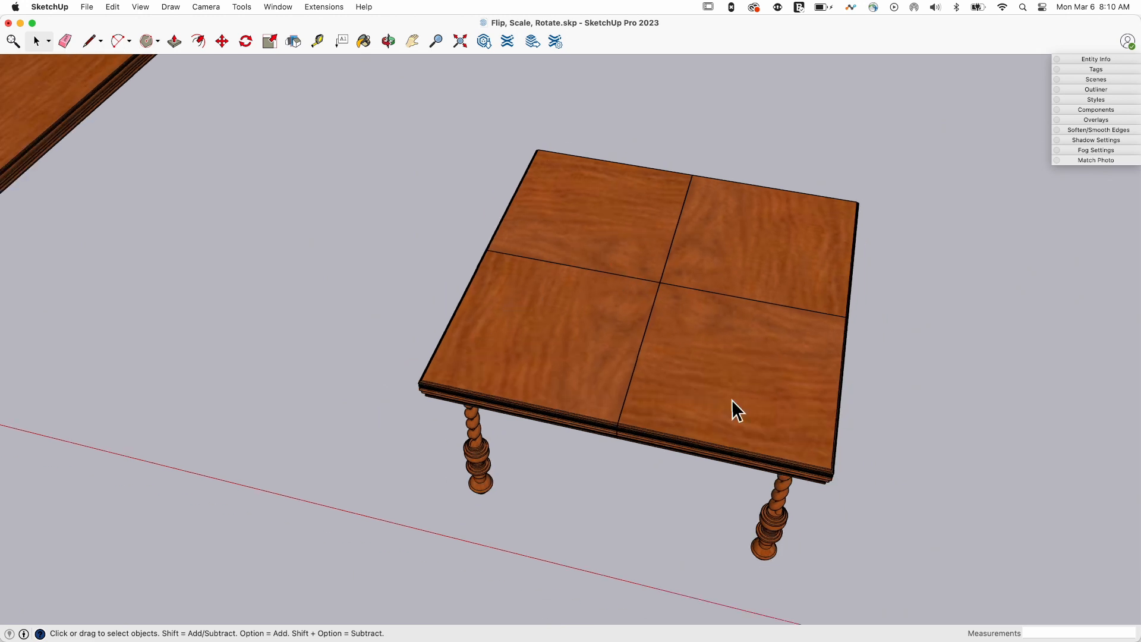
mouse_move(615, 233)
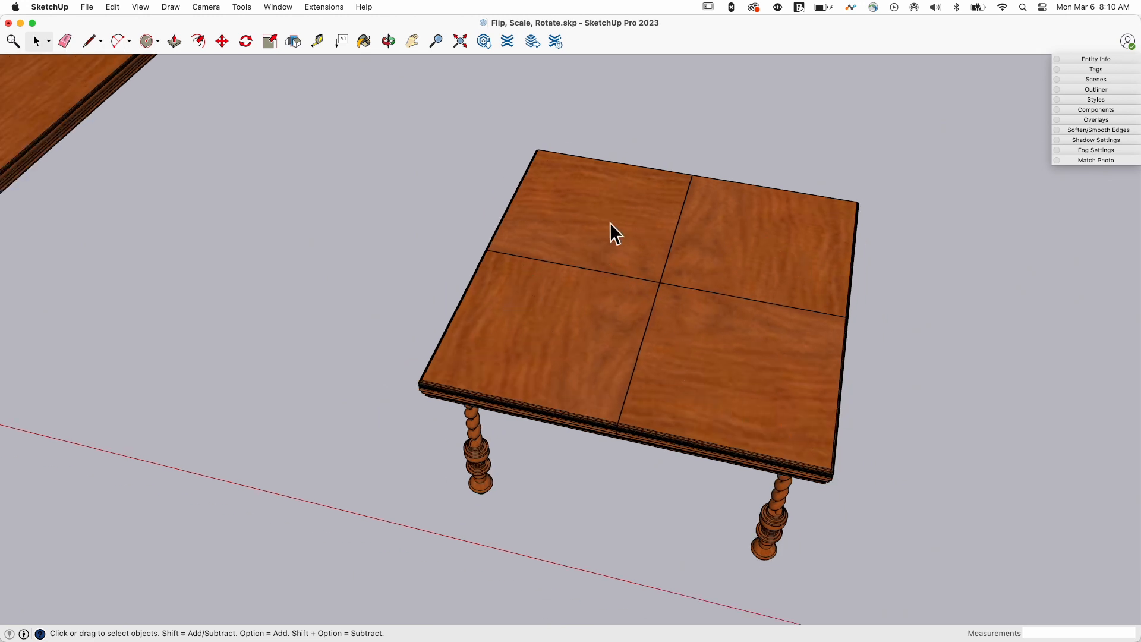
mouse_move(231, 193)
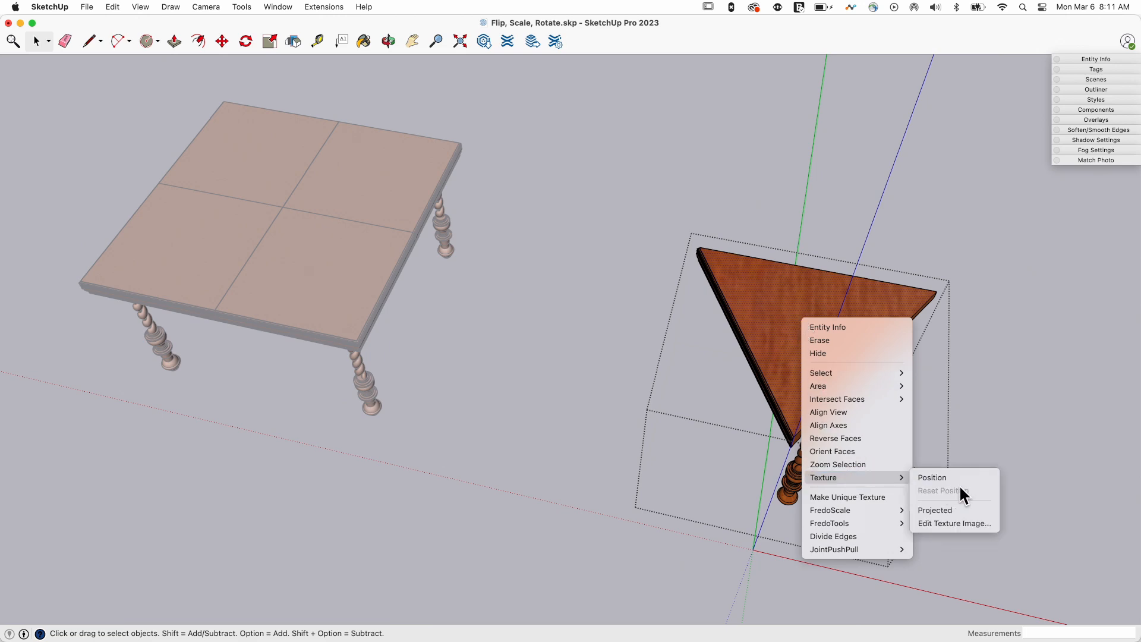
Reposition the wood grain texture across the triangular tabletop wedge.
left_click(932, 477)
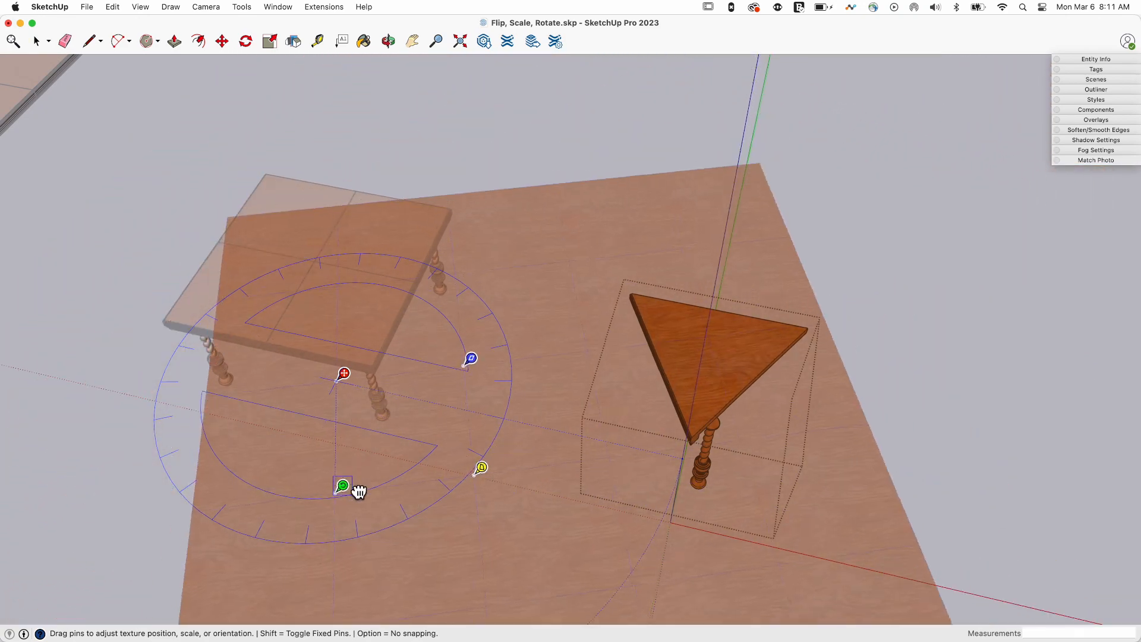
left_click_drag(342, 486, 360, 491)
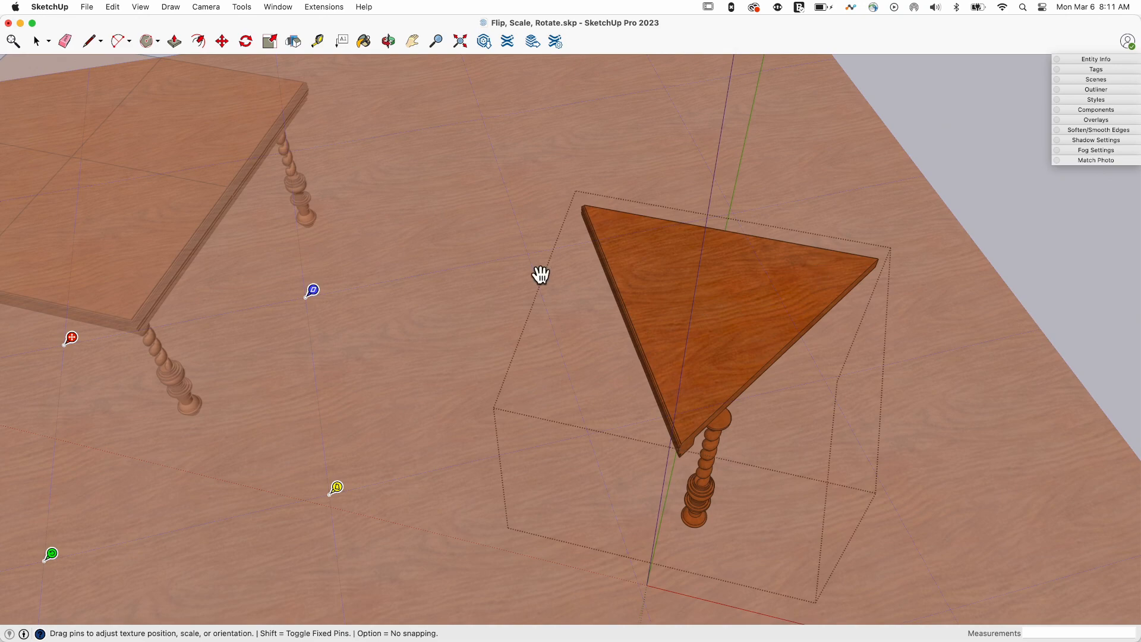
mouse_move(1016, 233)
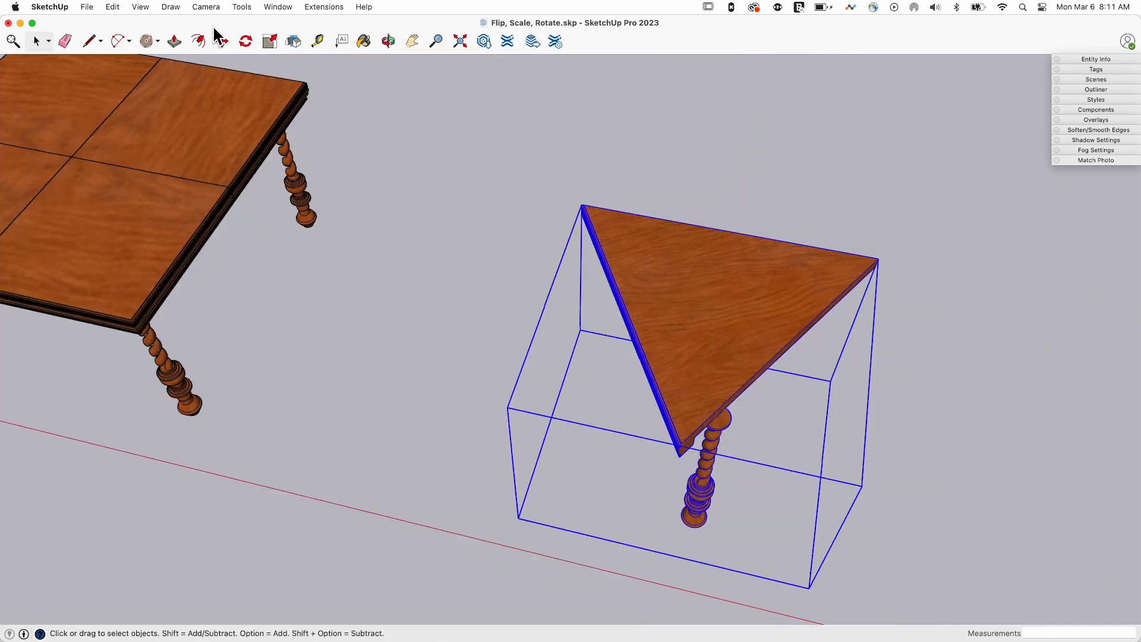
Begin rotate-copying the triangular wedge around the table centre.
left_click(245, 41)
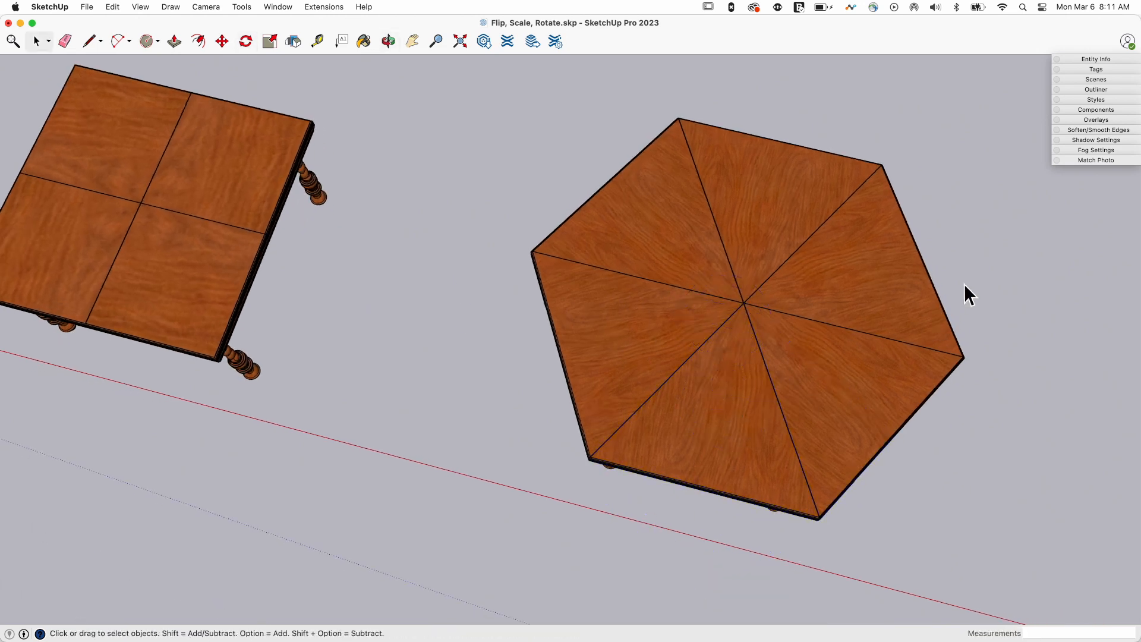
mouse_move(658, 329)
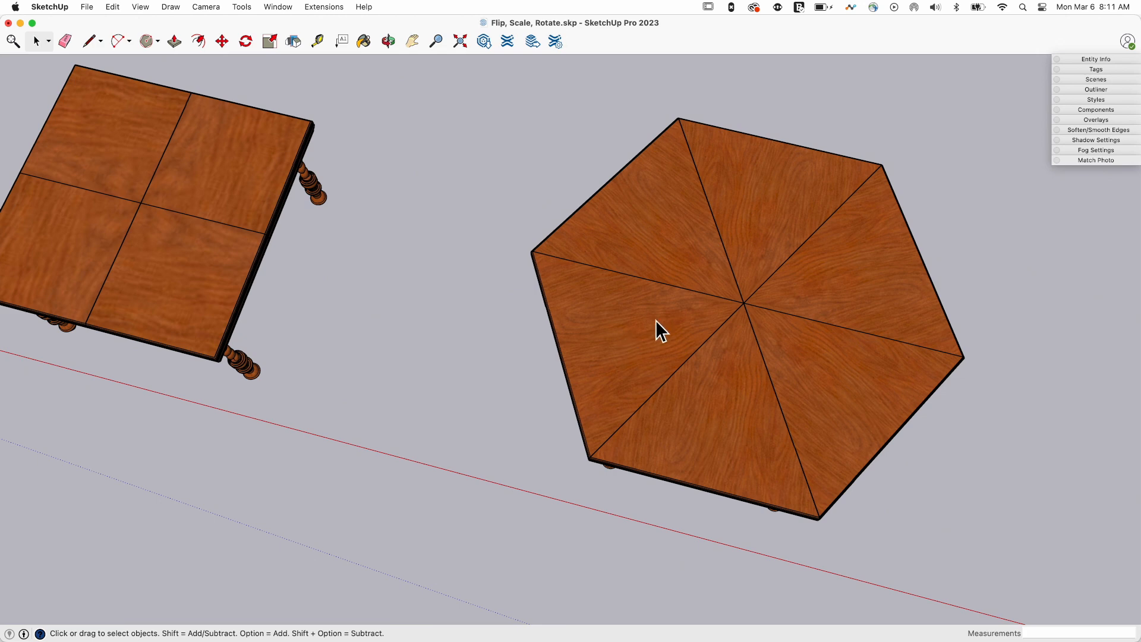
mouse_move(792, 181)
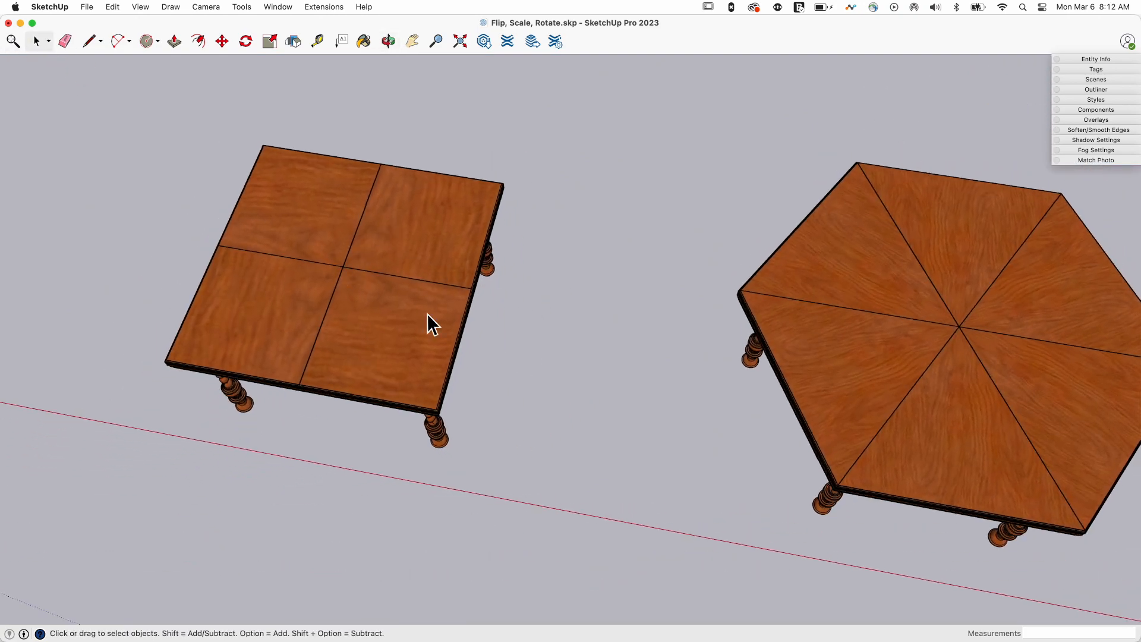
mouse_move(338, 326)
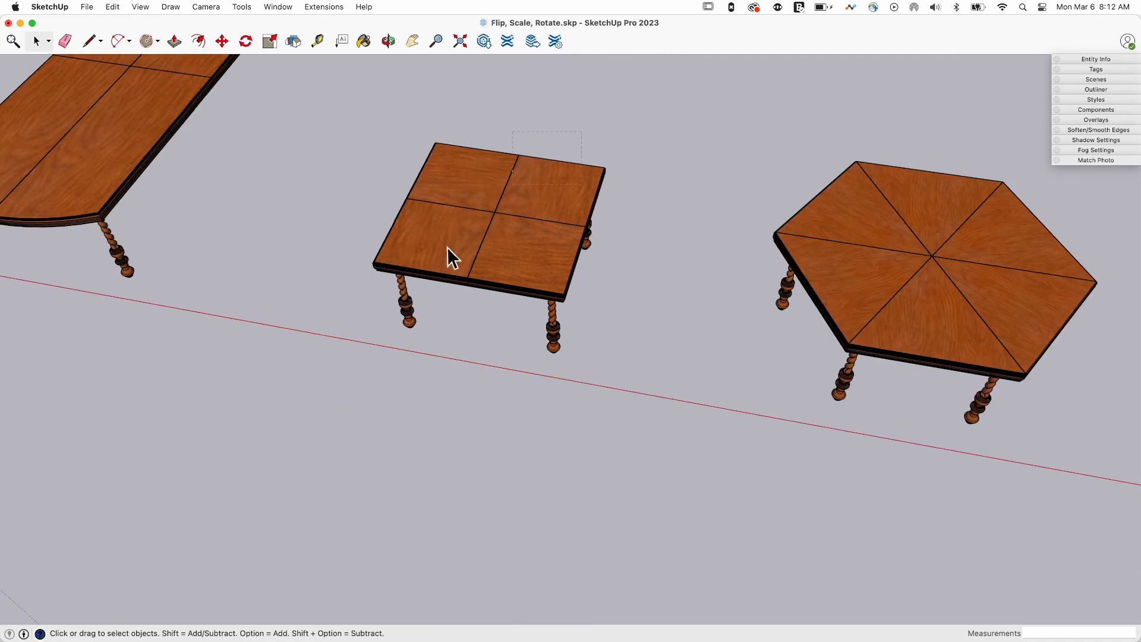
Edit the square table and hide the seam edges on its top.
right_click(451, 255)
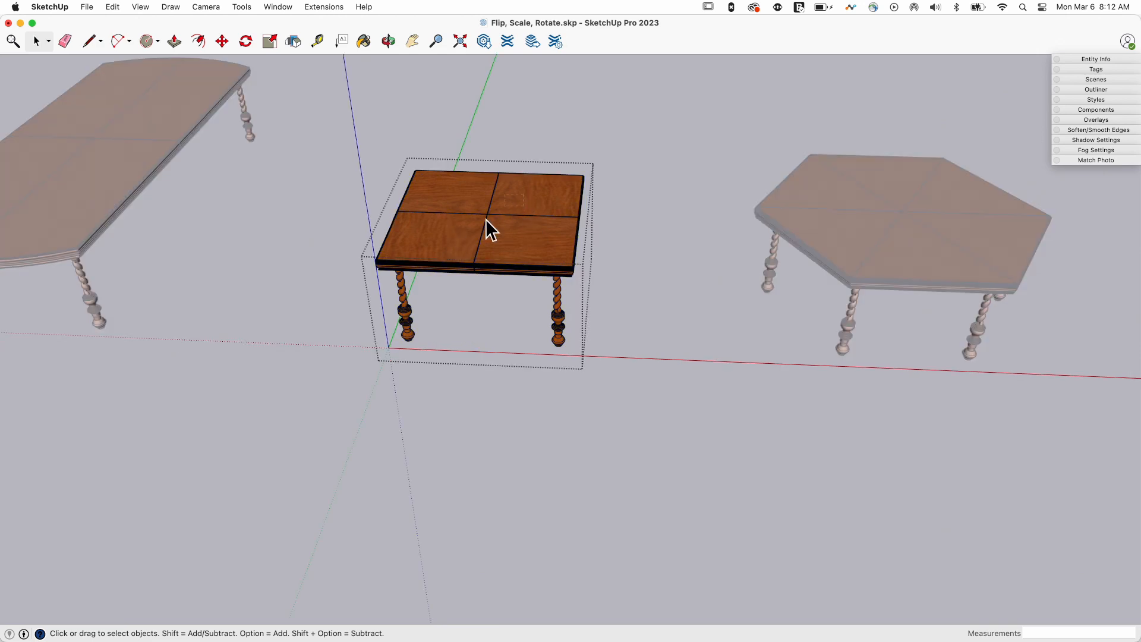
right_click(487, 229)
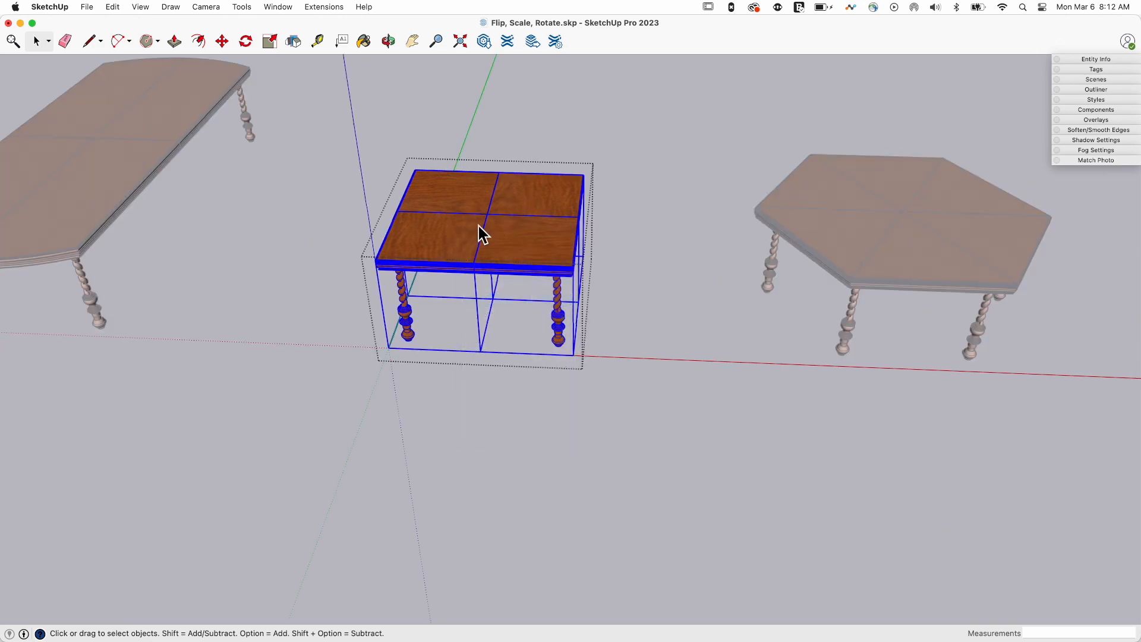
left_click(65, 41)
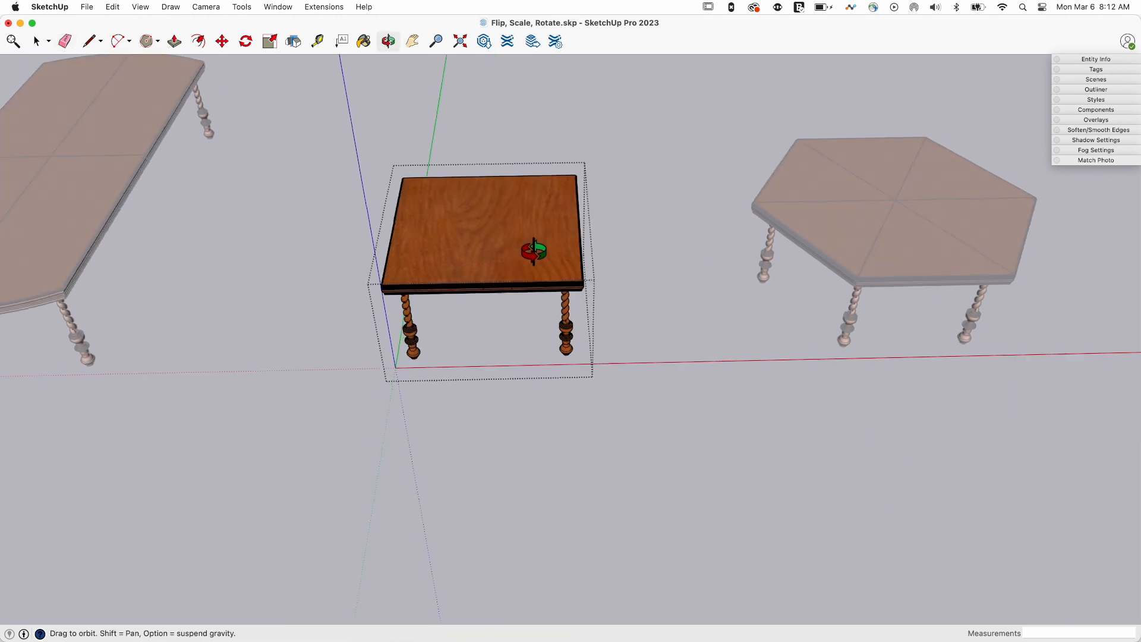
left_click(64, 41)
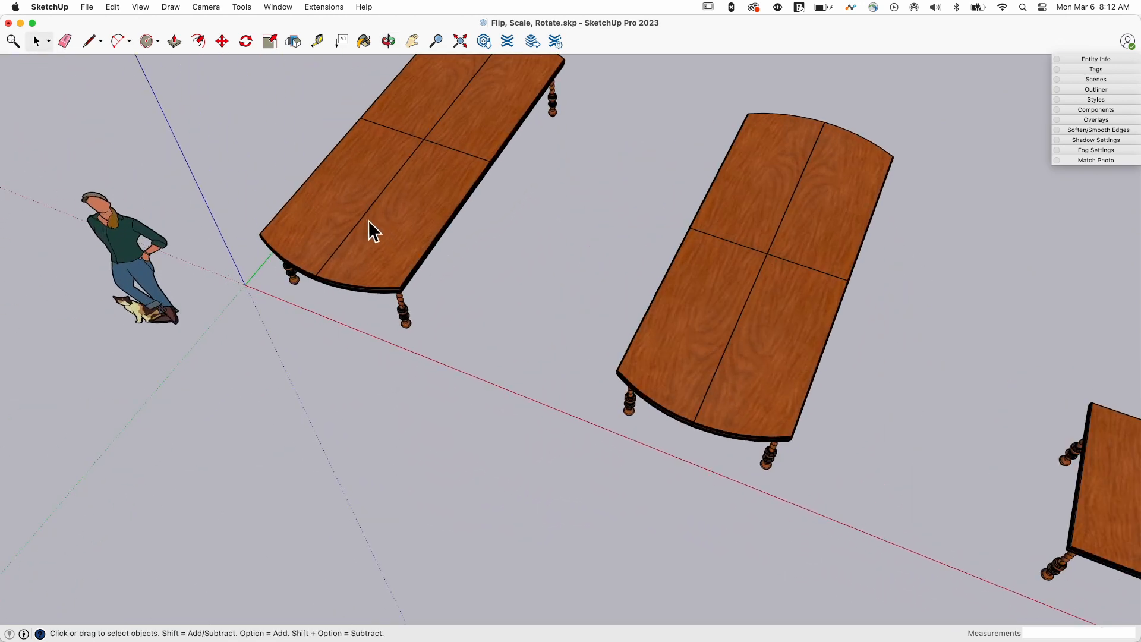
Zoom out and back in around the middle long rounded table's top.
scroll("down", 3)
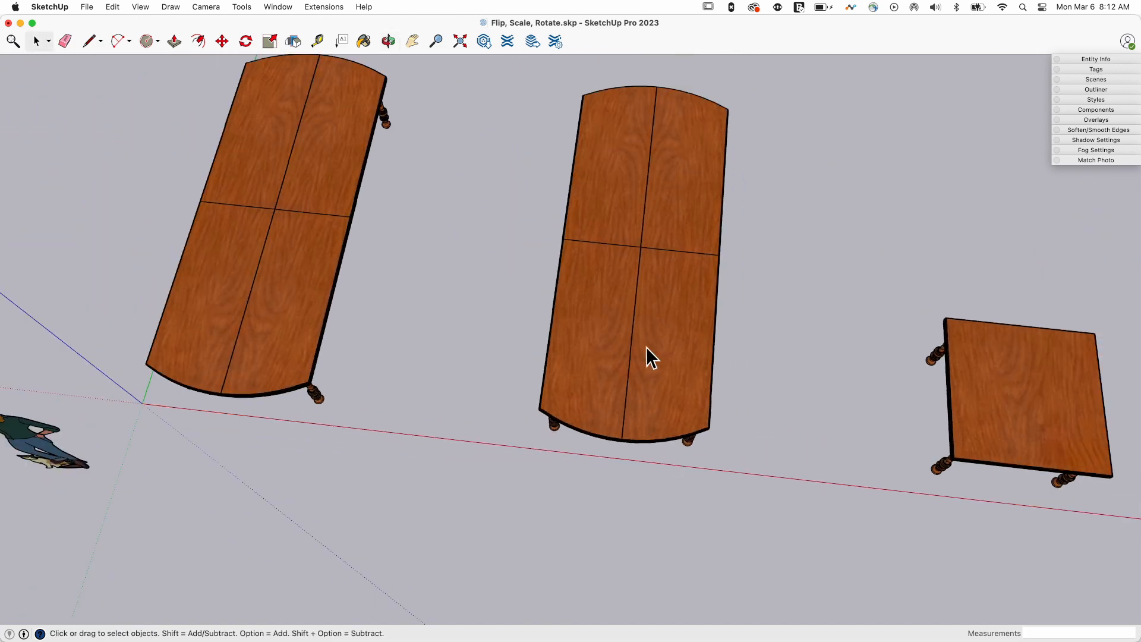
mouse_move(670, 197)
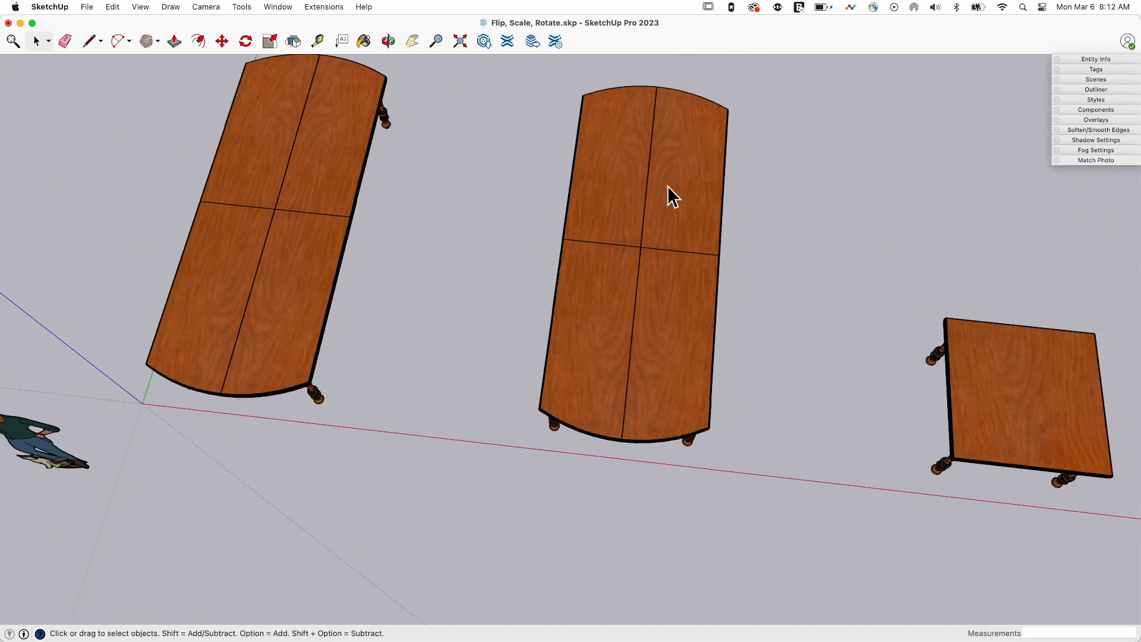
mouse_move(564, 263)
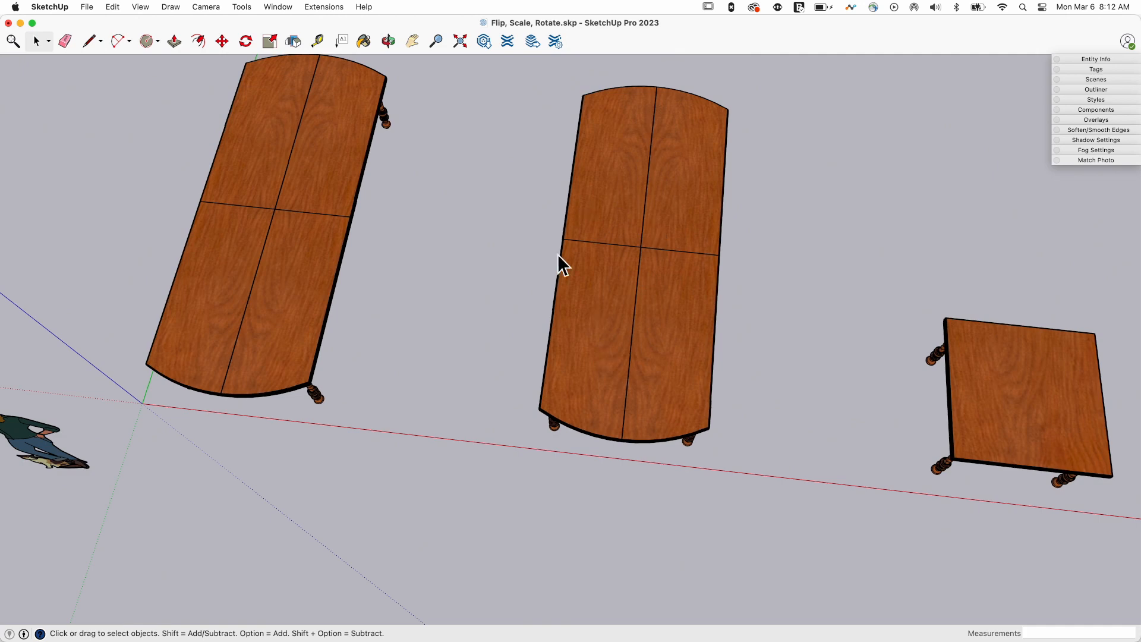
mouse_move(662, 276)
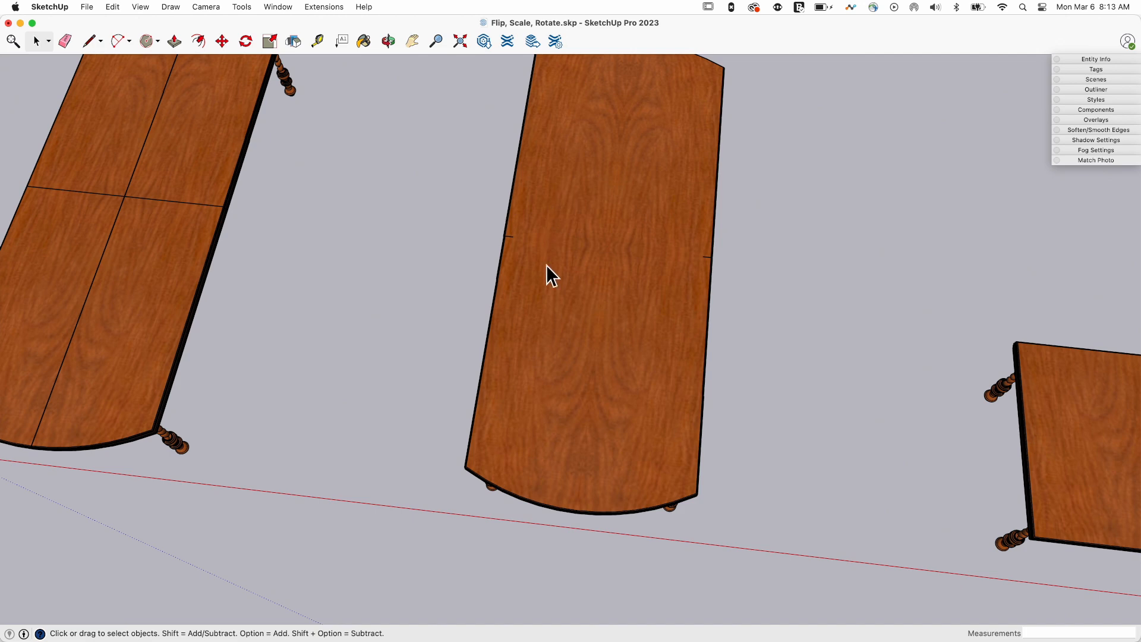
mouse_move(1076, 397)
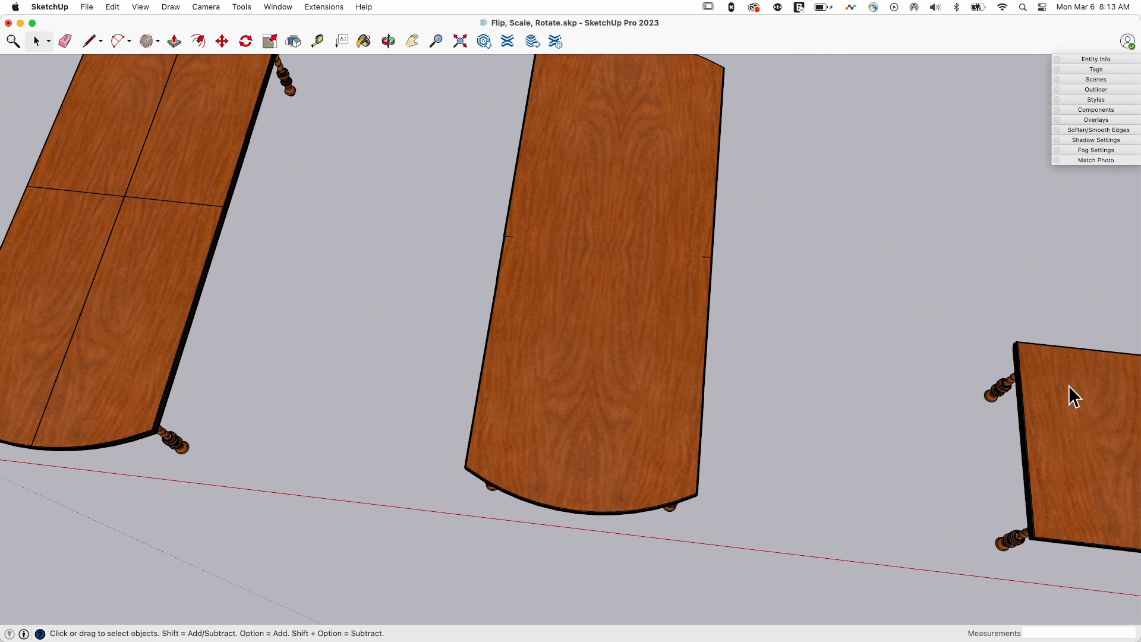
scroll("up", 3)
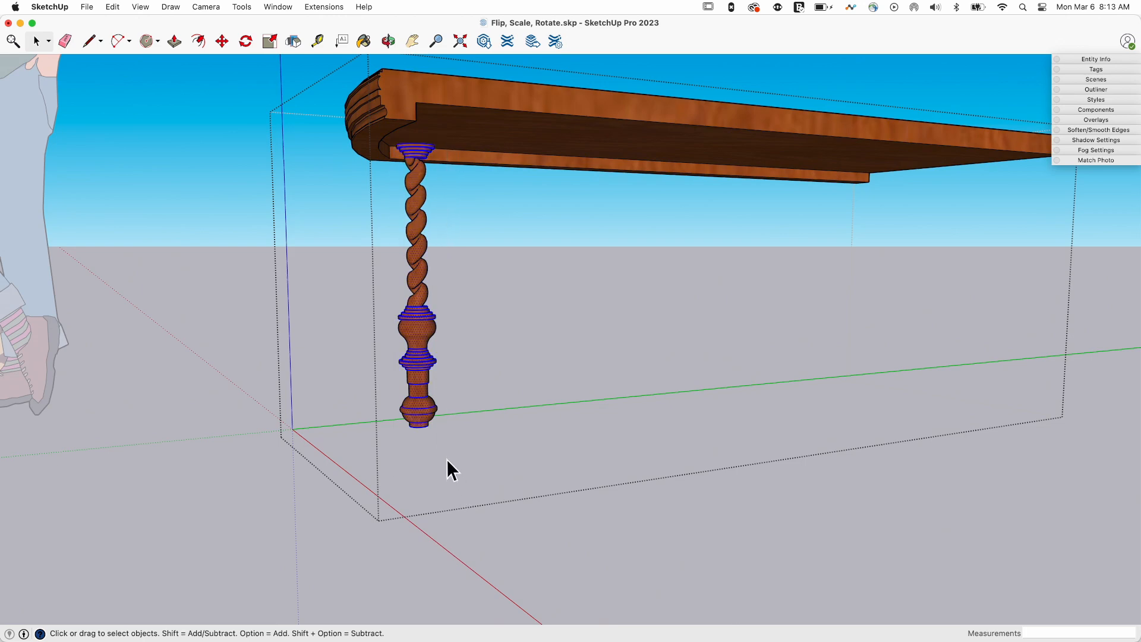
Convert the selected corkscrew leg geometry into a component named 'New Leg'.
right_click(424, 158)
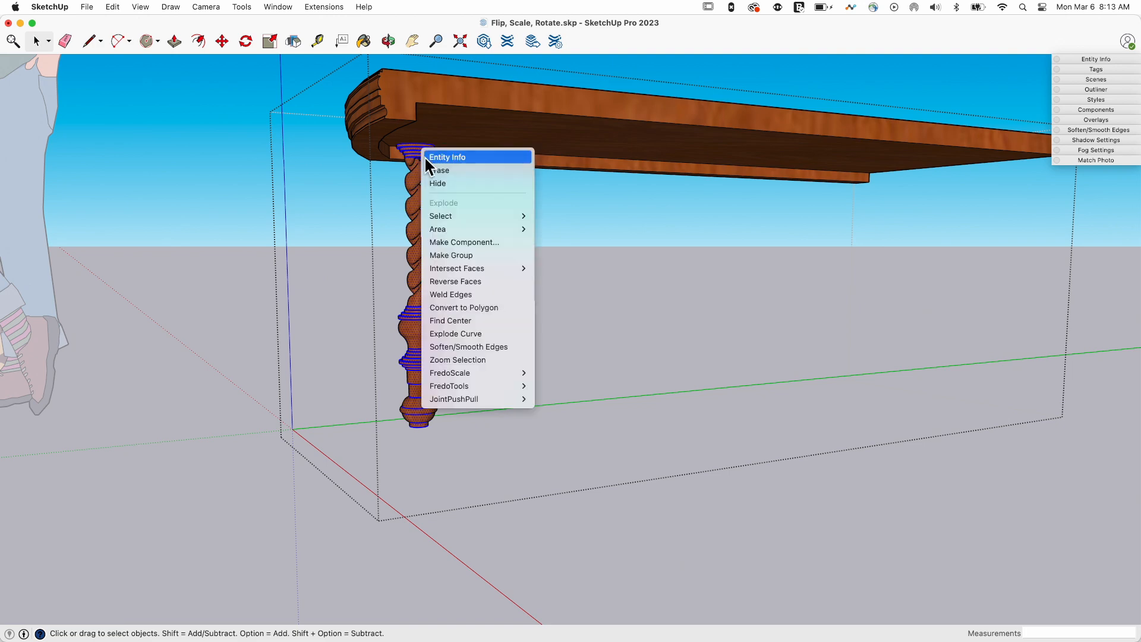
left_click(463, 242)
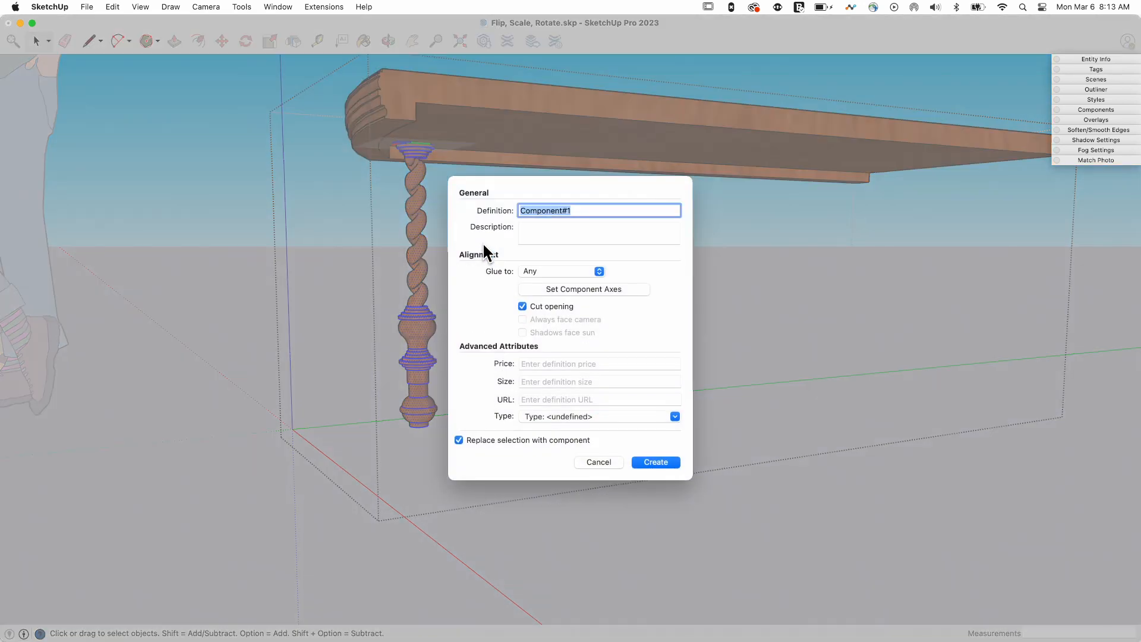
type("New Leg")
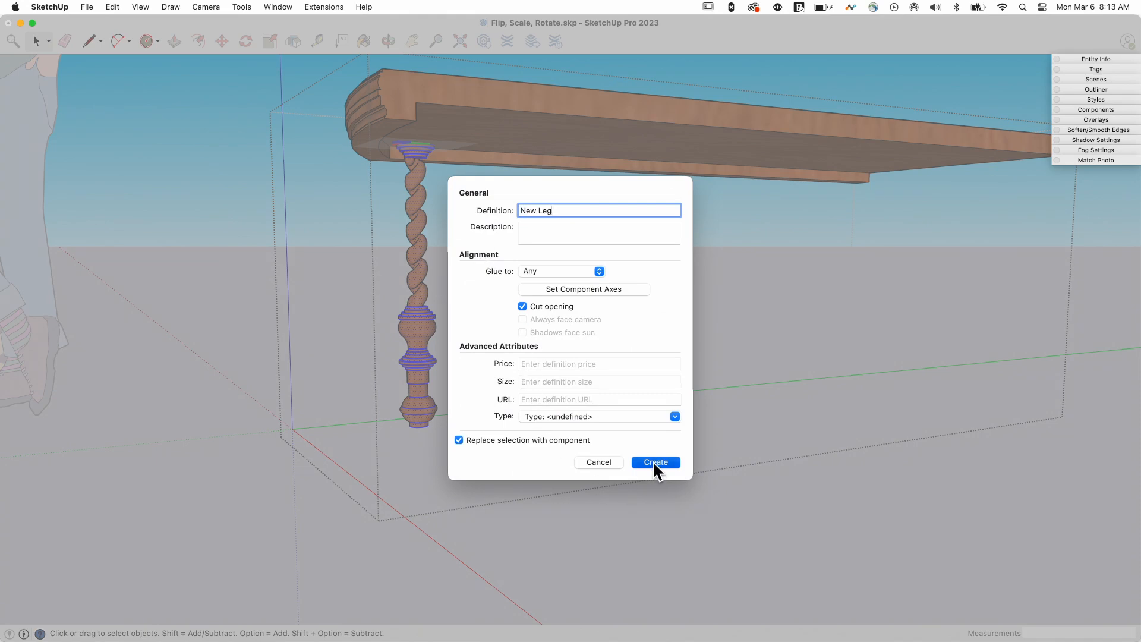
left_click(654, 463)
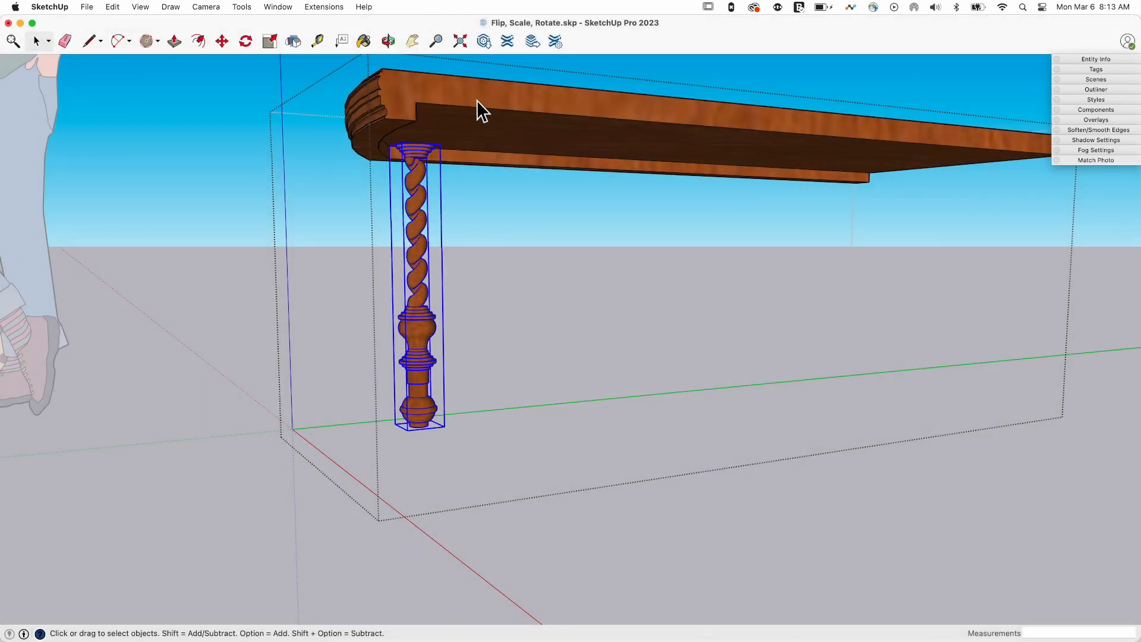
Open the long curved-end table for editing and select its corner leg.
right_click(481, 106)
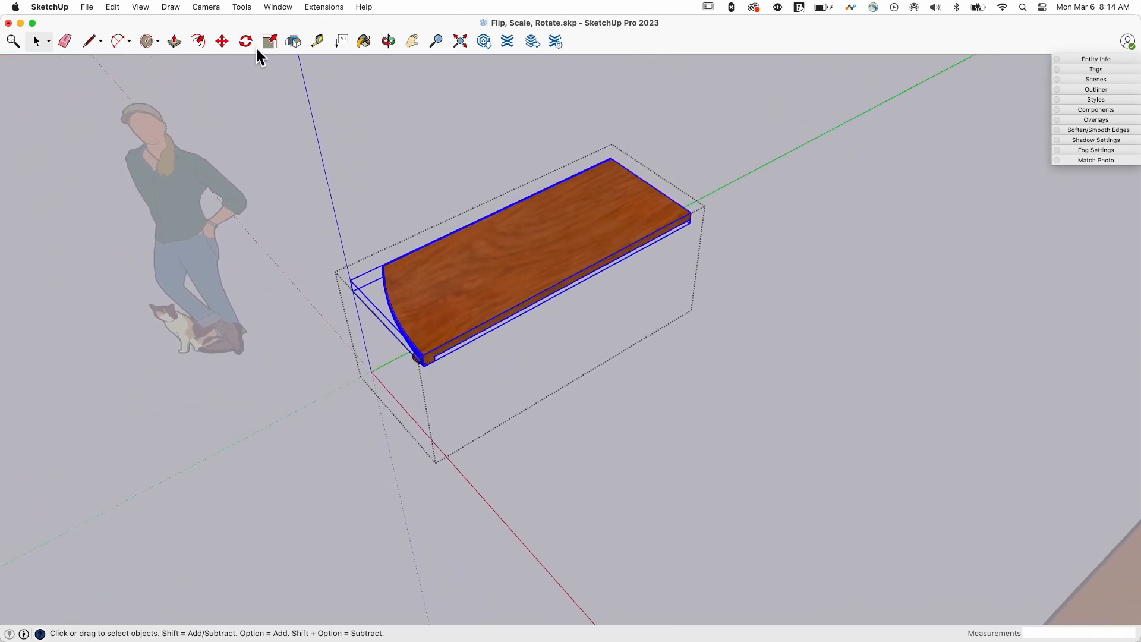
left_click(293, 41)
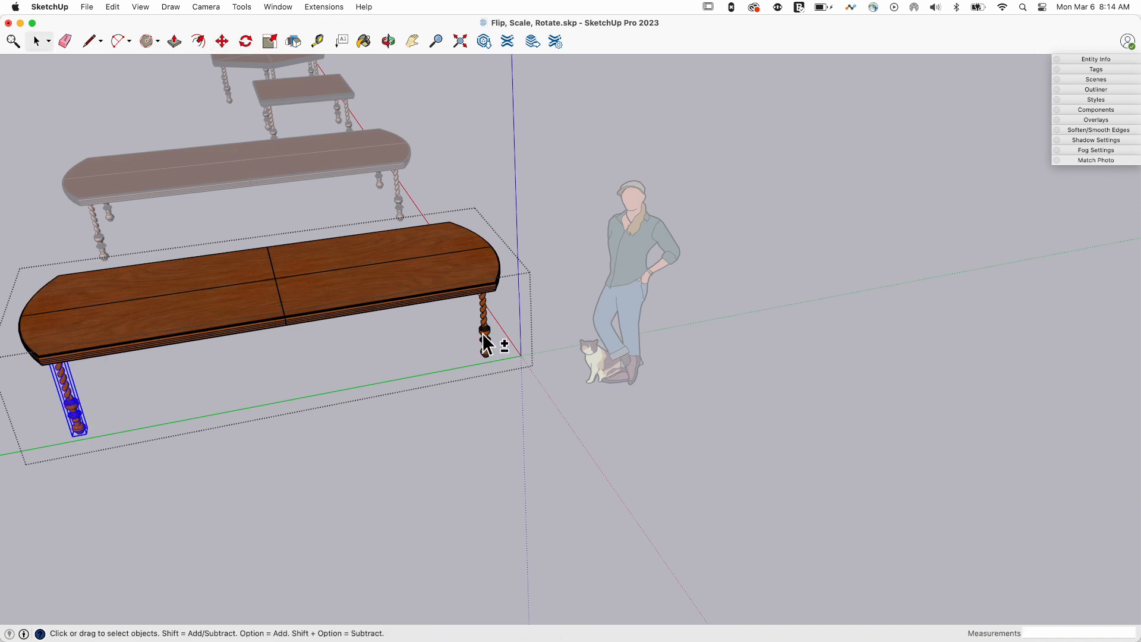
Activate the Move tool on the selected corkscrew leg inside the tabletop.
left_click(221, 41)
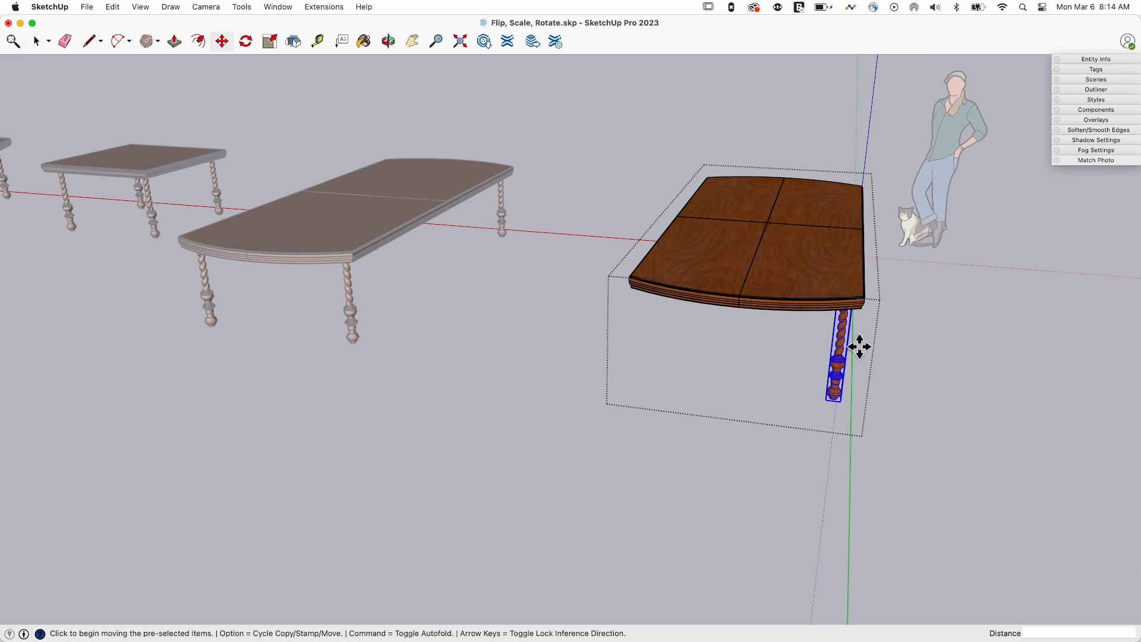
mouse_move(790, 278)
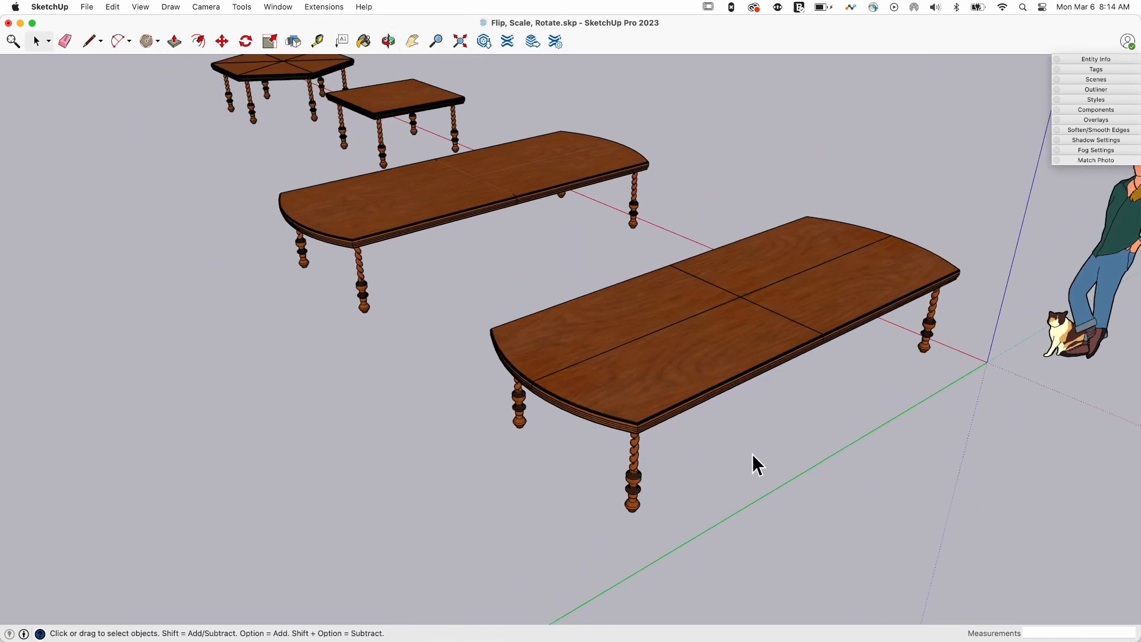
mouse_move(750, 304)
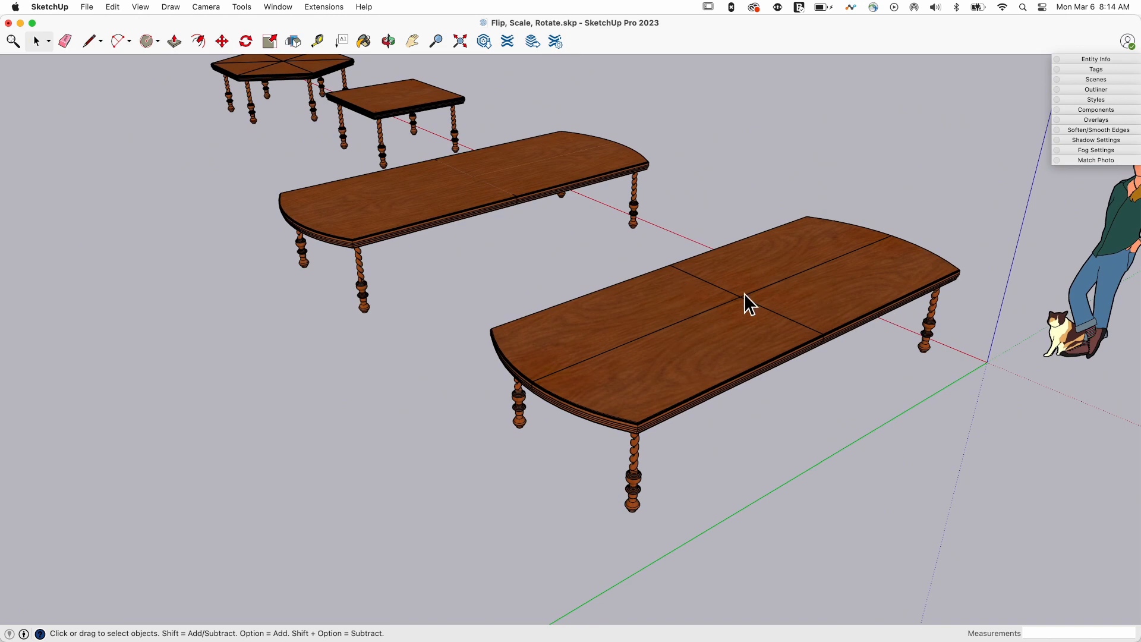
mouse_move(697, 547)
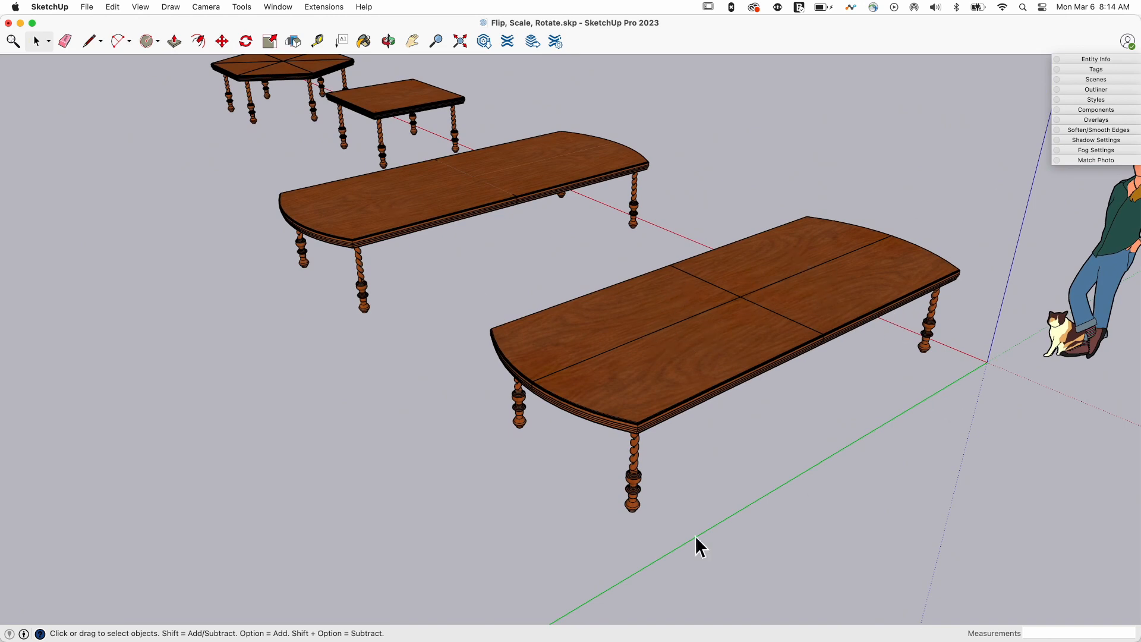
mouse_move(894, 318)
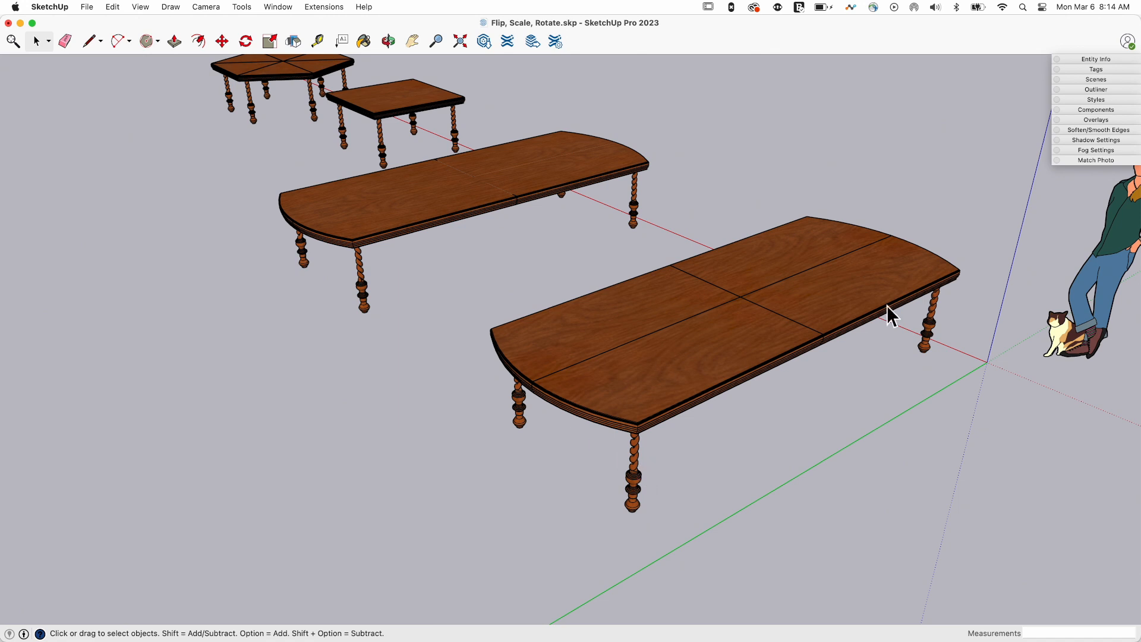
mouse_move(551, 395)
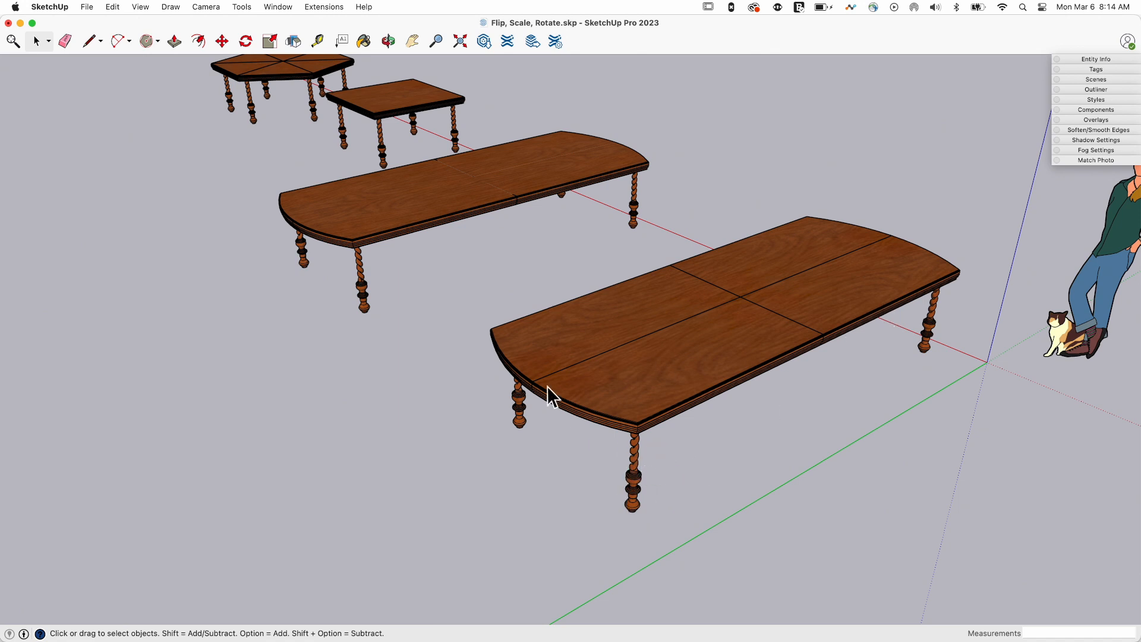
mouse_move(662, 474)
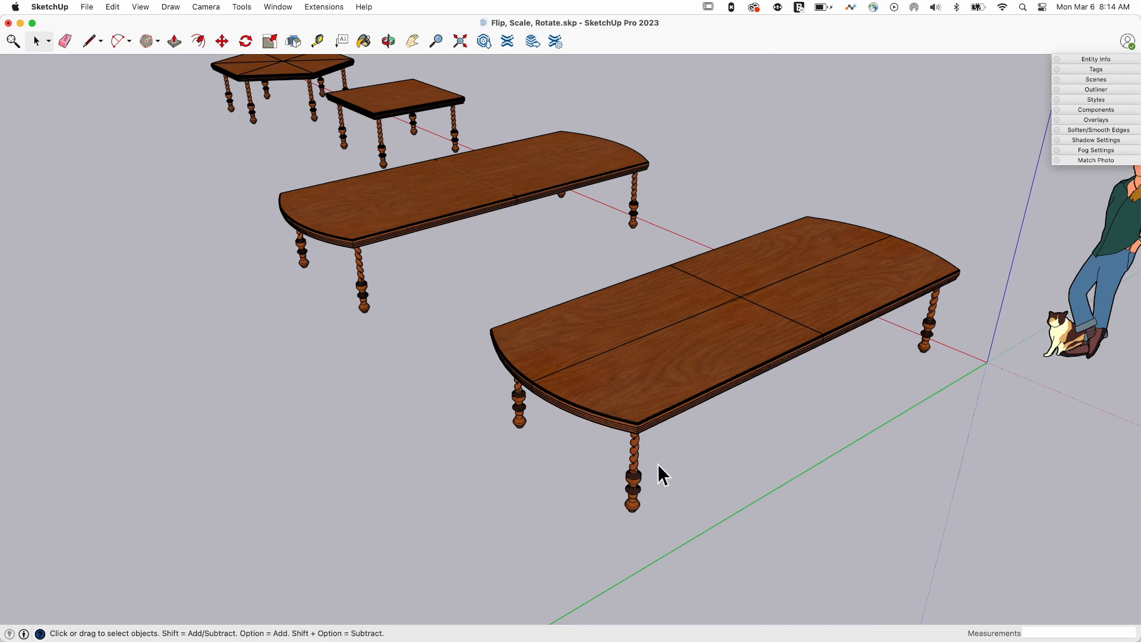